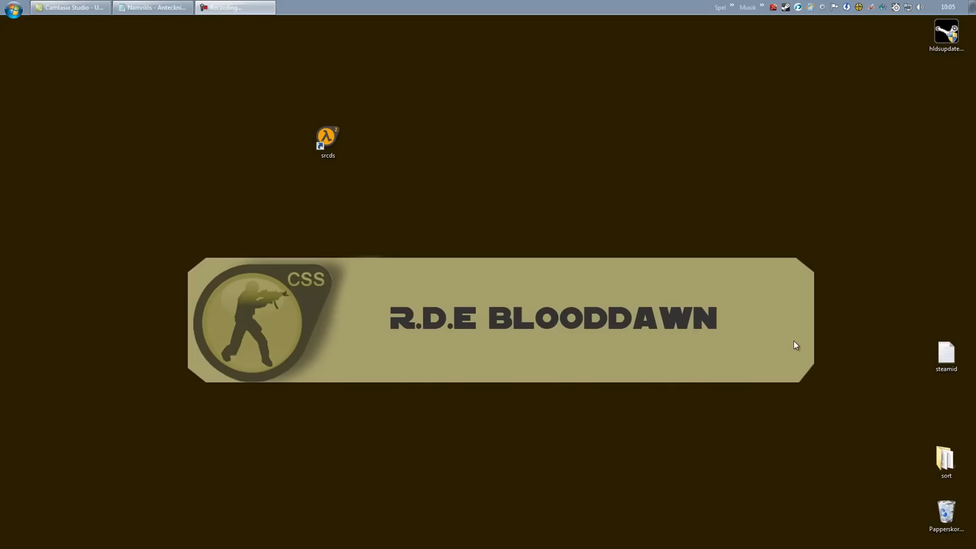
mouse_move(867, 391)
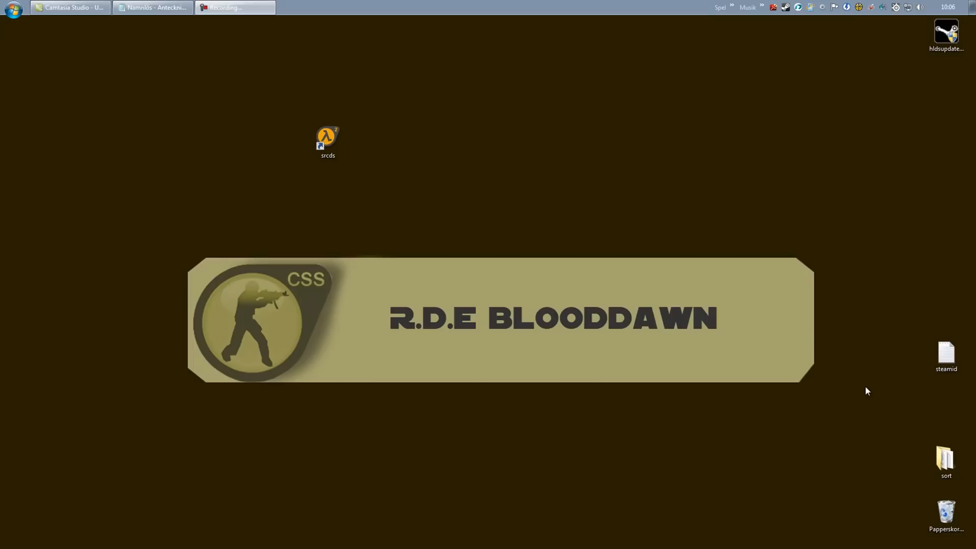
mouse_move(1, 443)
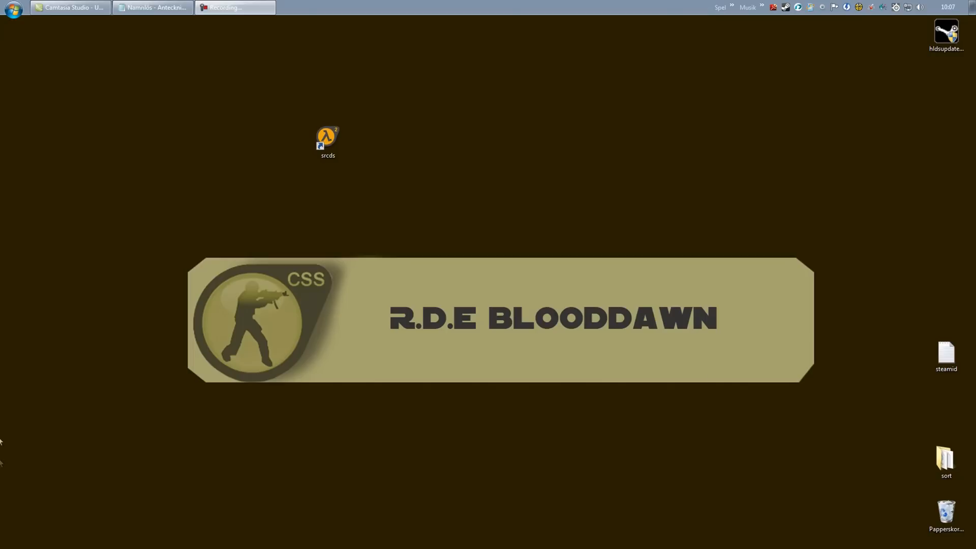
Launch Firefox from the Start menu and search for a what's-my-IP site
click(12, 9)
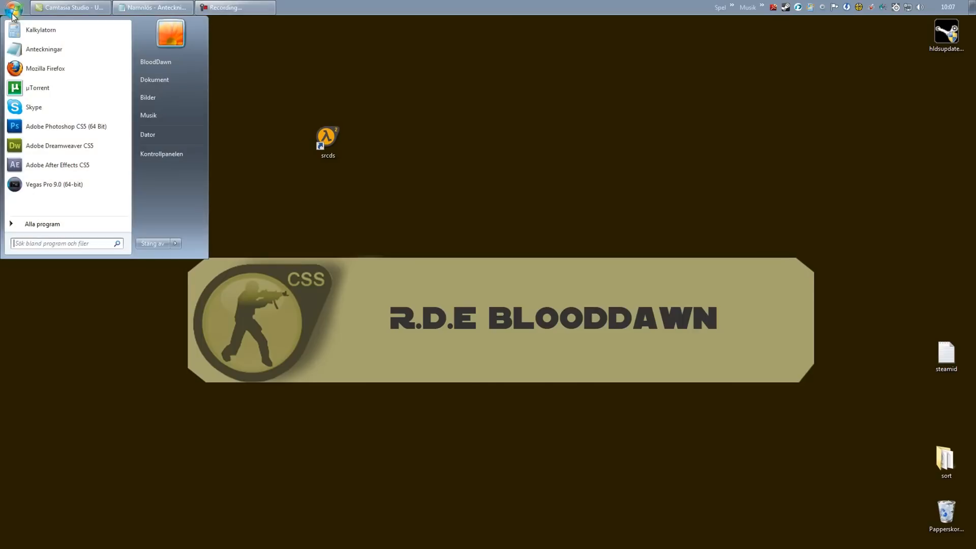
click(379, 54)
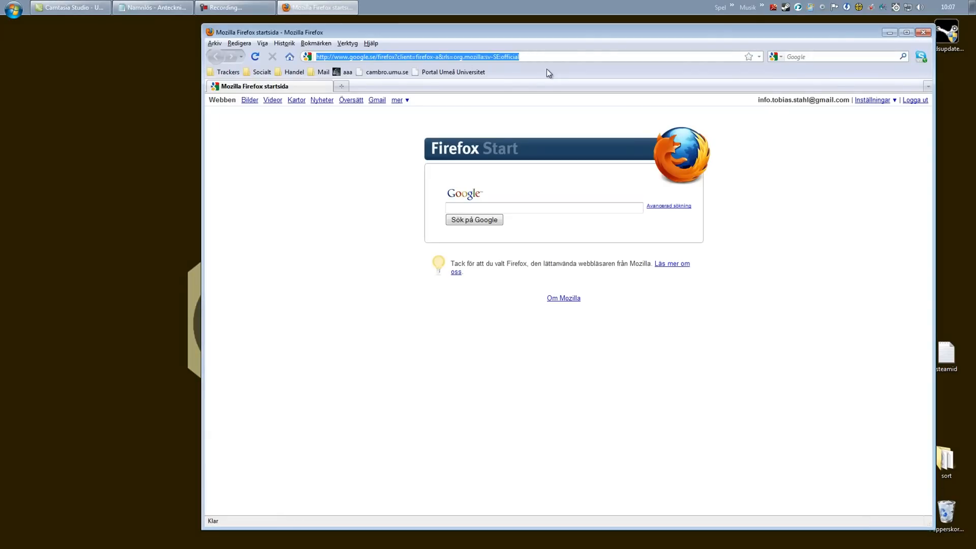
text(whatsm)
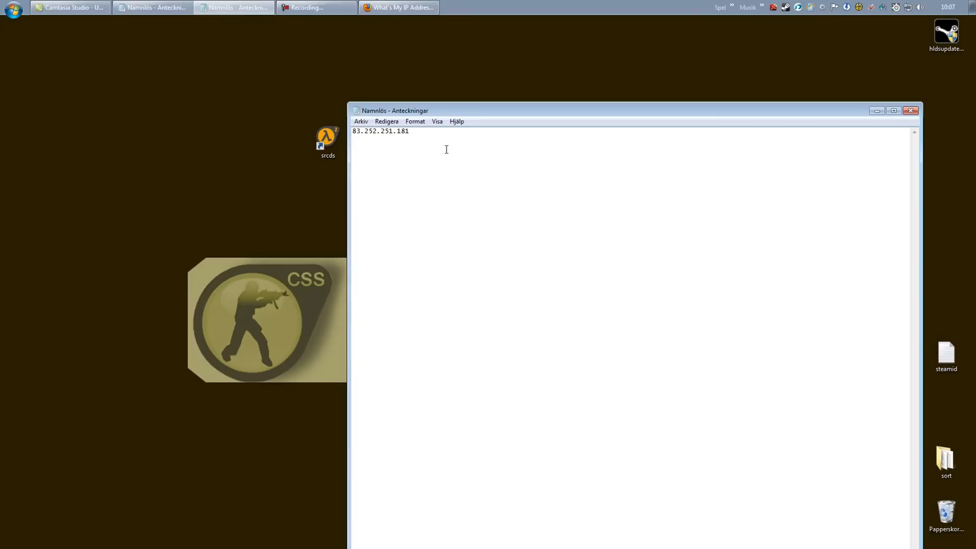
text(:27)
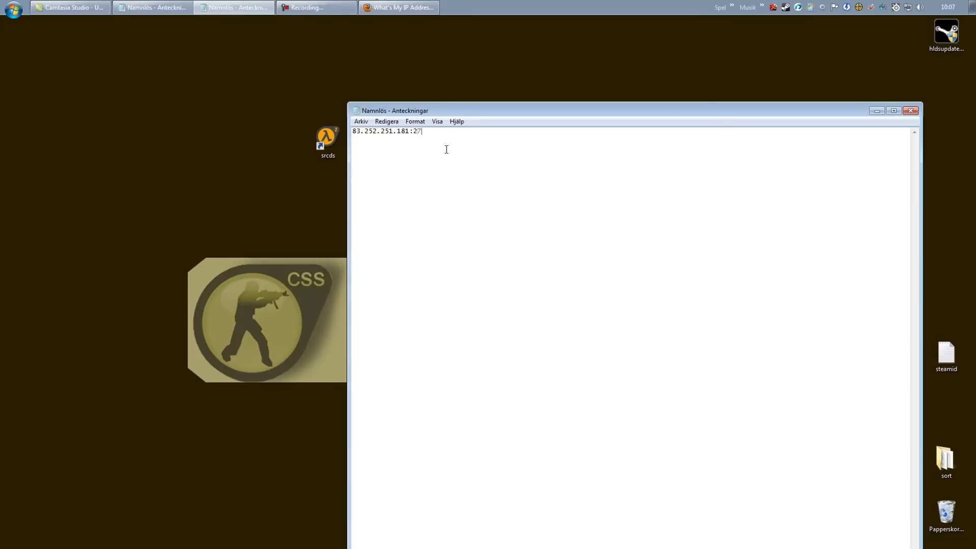
text(015)
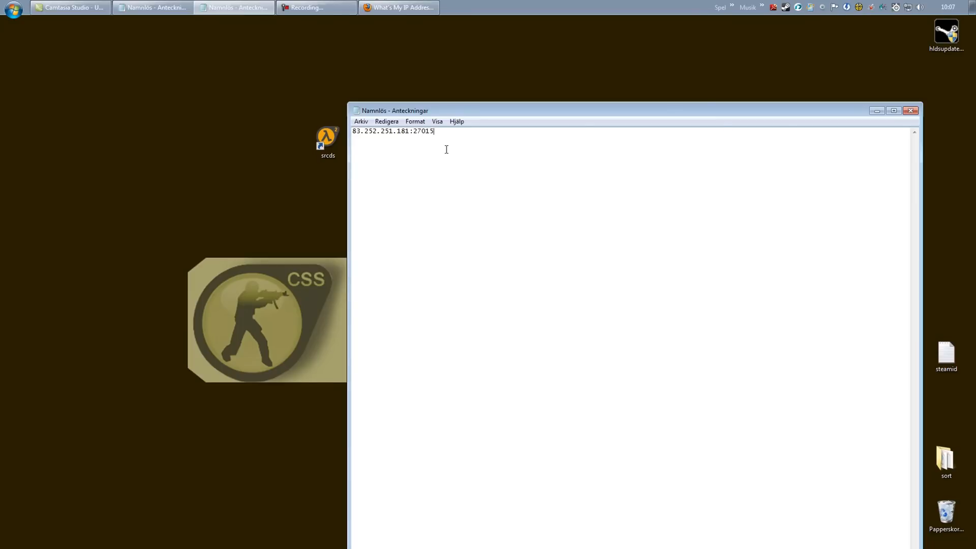
double_click(427, 131)
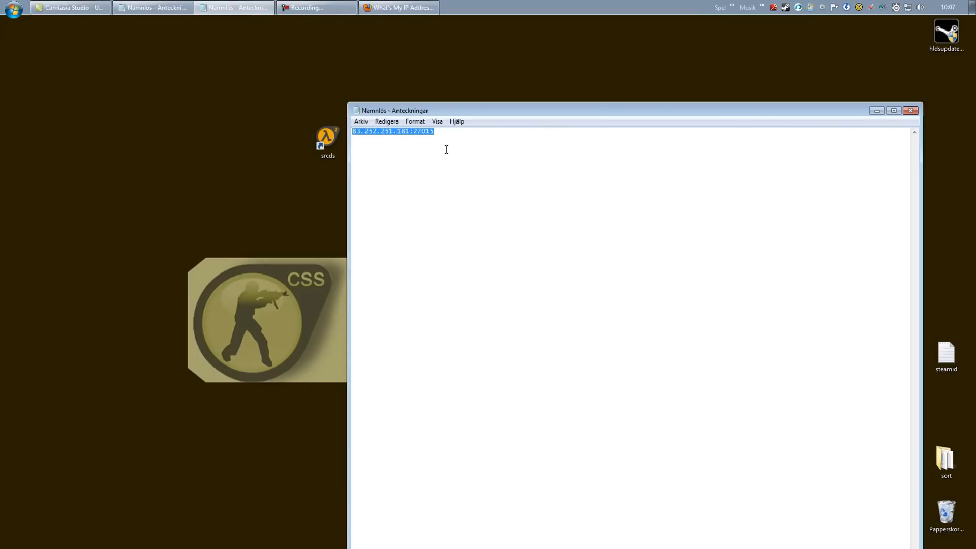
mouse_move(835, 94)
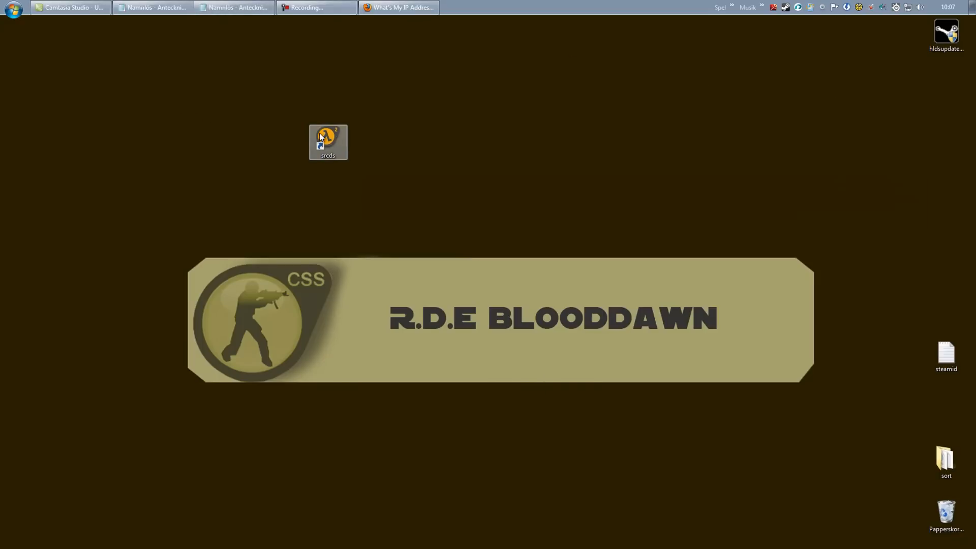
Launch the srcds server and reach Steam's Add a Server dialog from the server browser
double_click(327, 141)
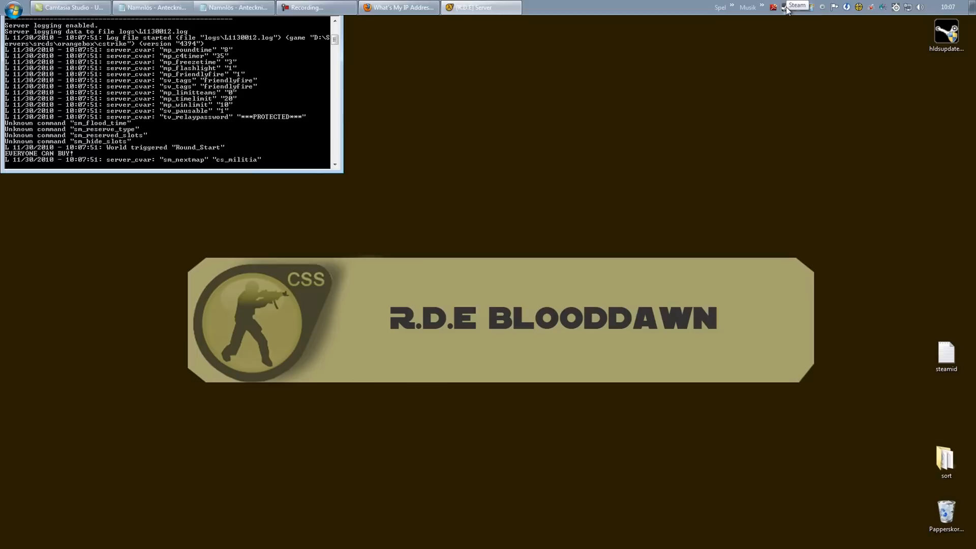
click(784, 5)
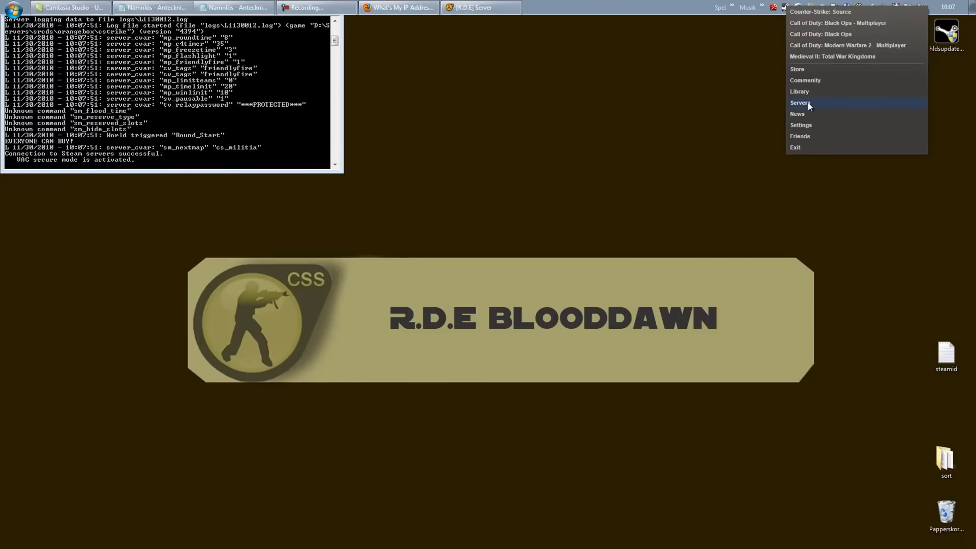
click(799, 102)
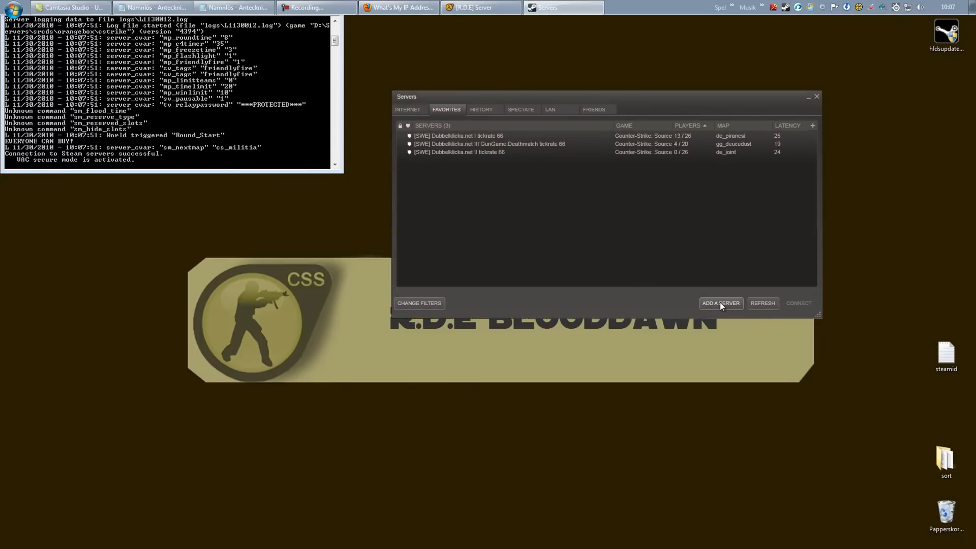
click(720, 303)
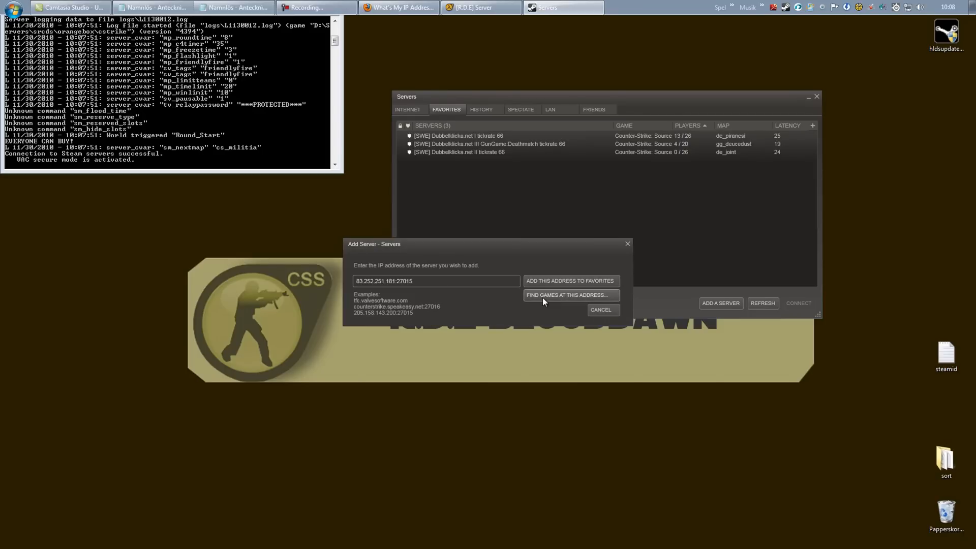
click(571, 294)
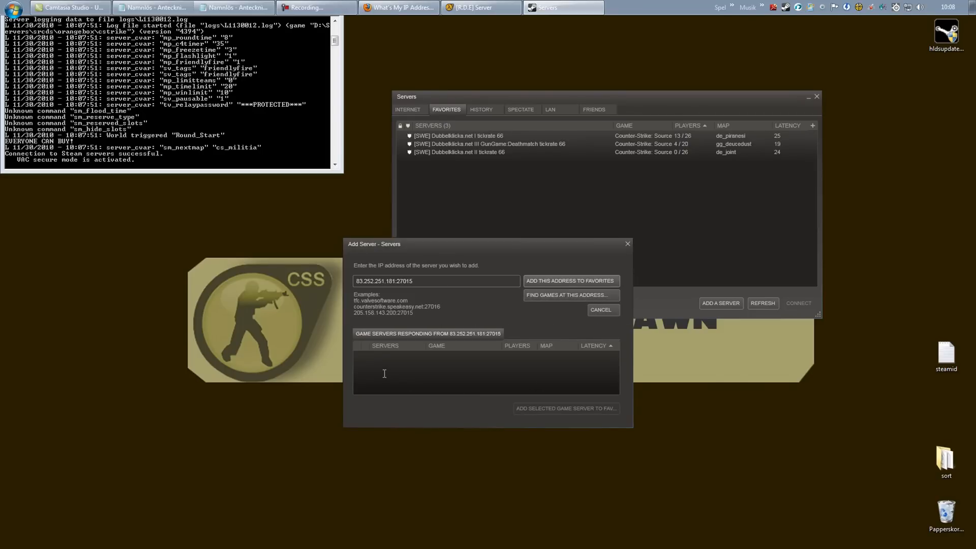
click(571, 295)
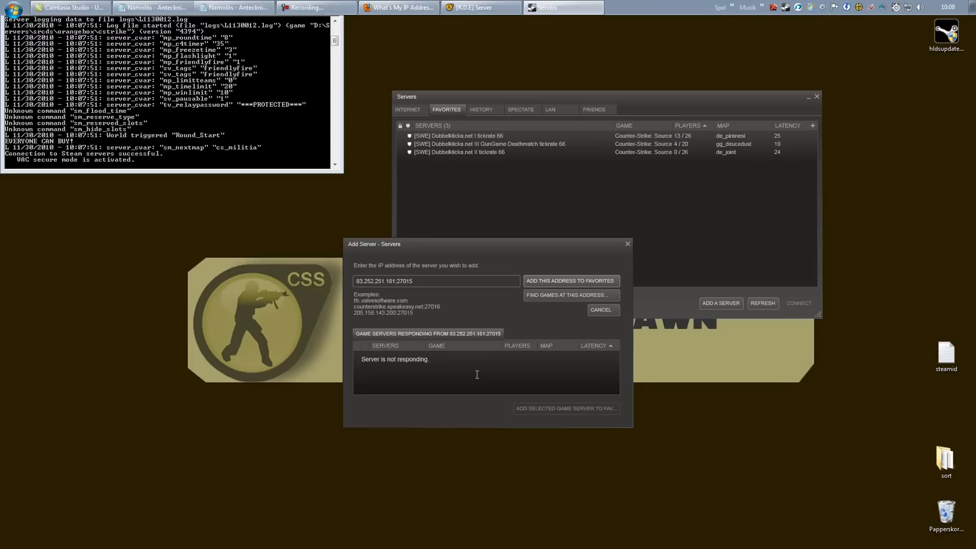
mouse_move(189, 308)
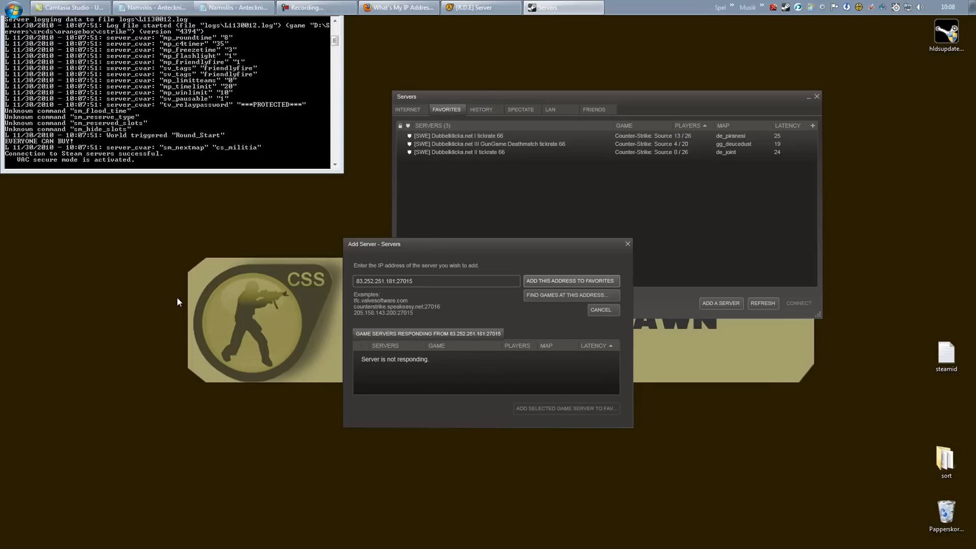
mouse_move(174, 305)
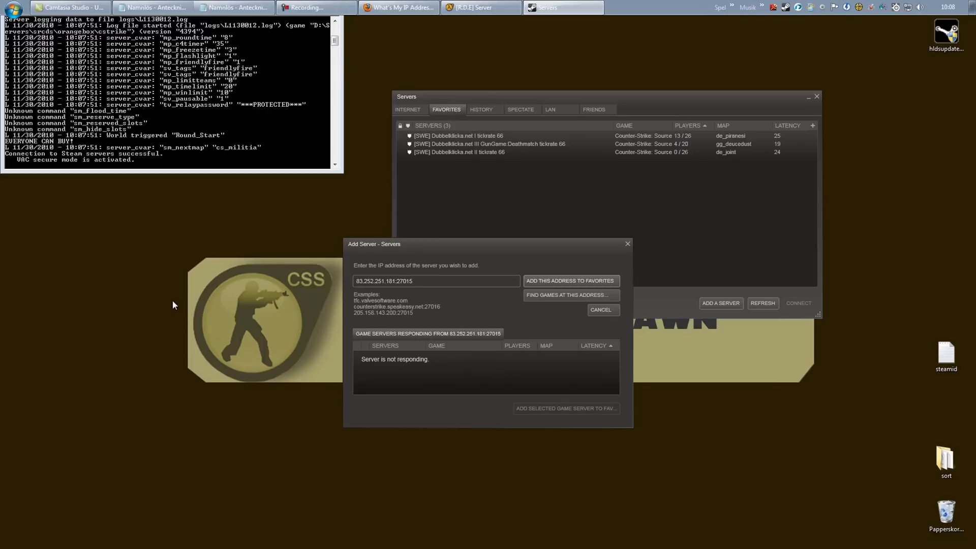
mouse_move(183, 304)
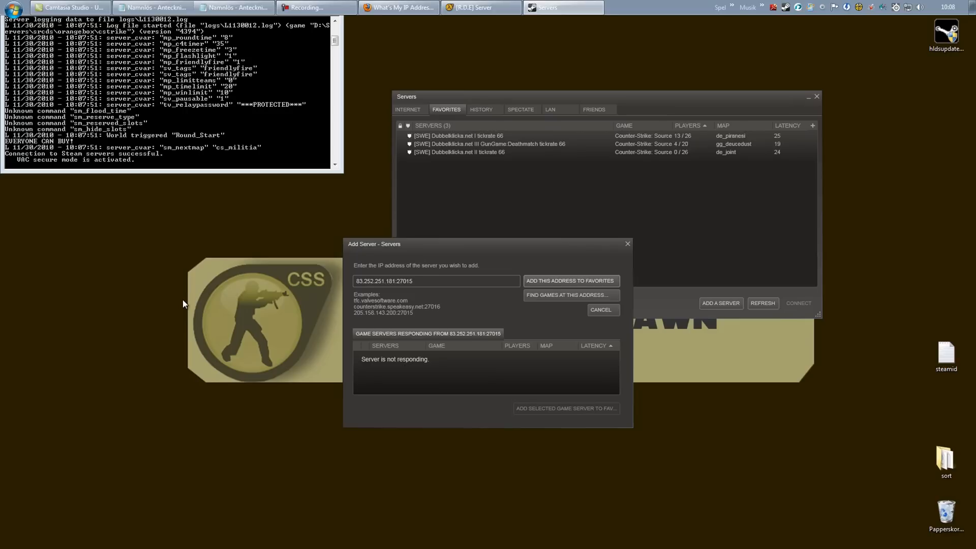
click(602, 309)
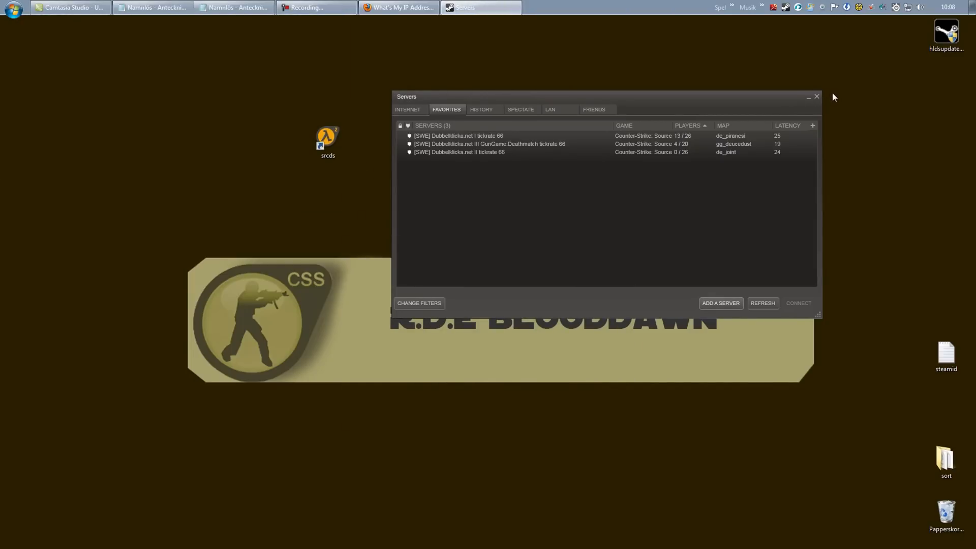
click(816, 96)
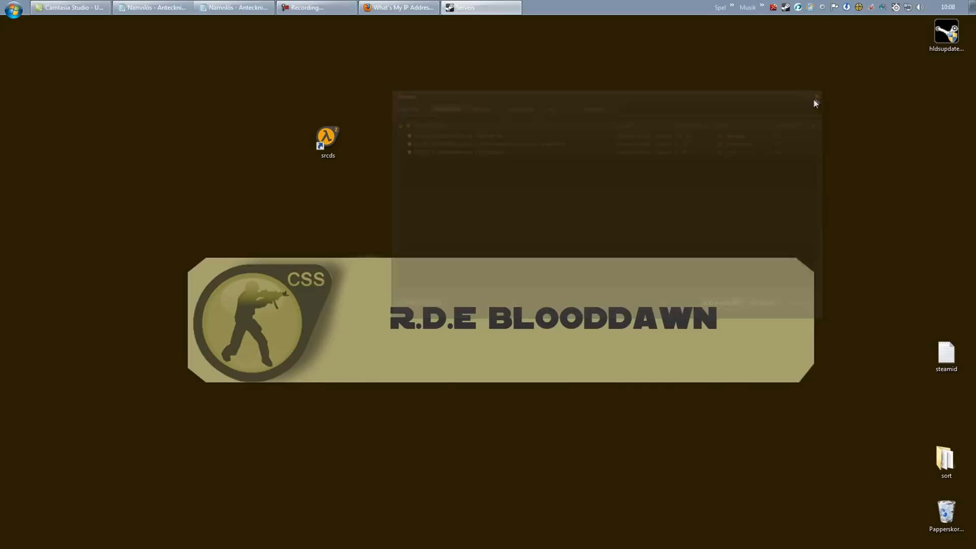
click(813, 99)
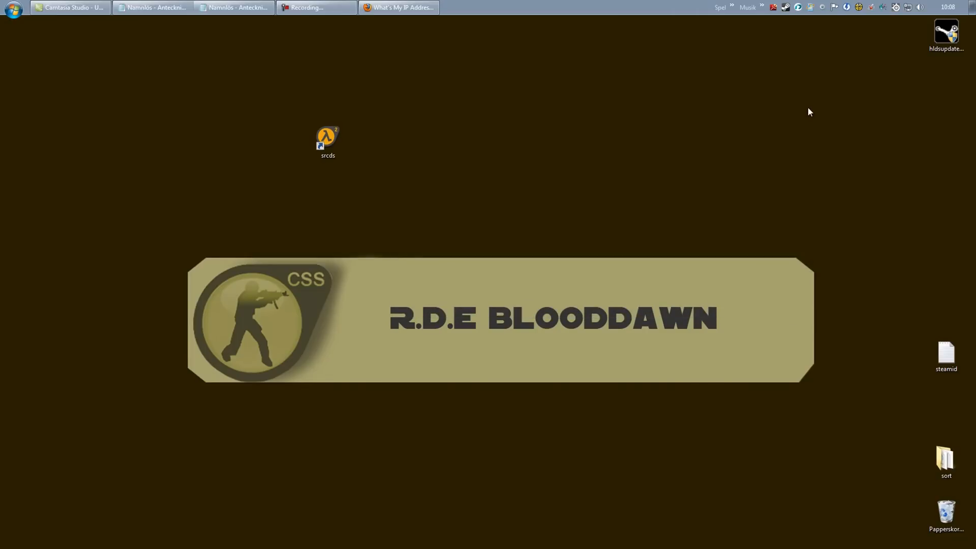
mouse_move(752, 118)
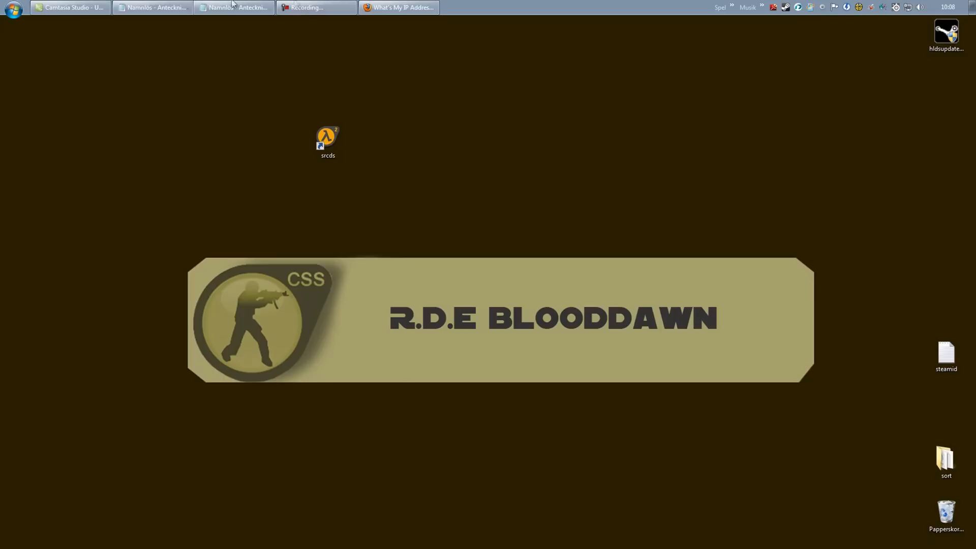
click(10, 8)
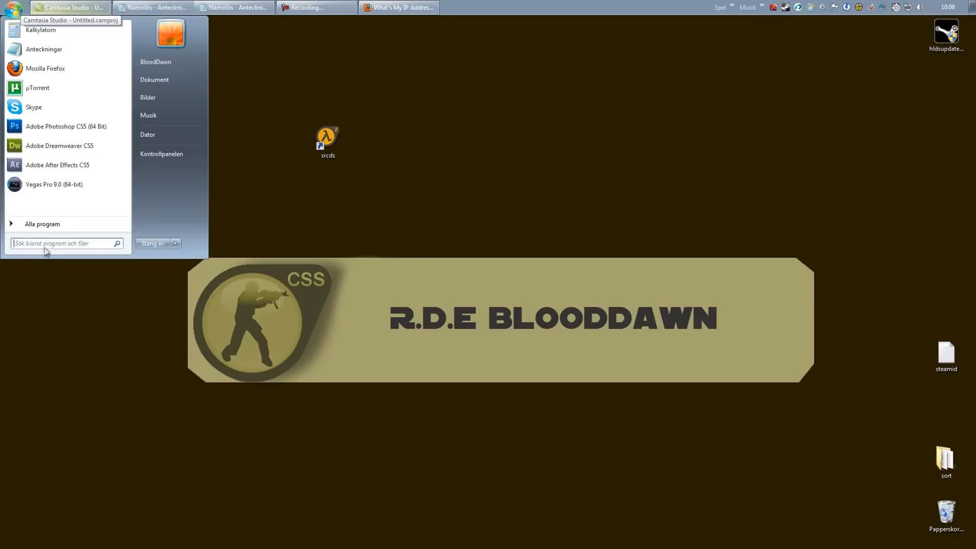
mouse_move(2, 254)
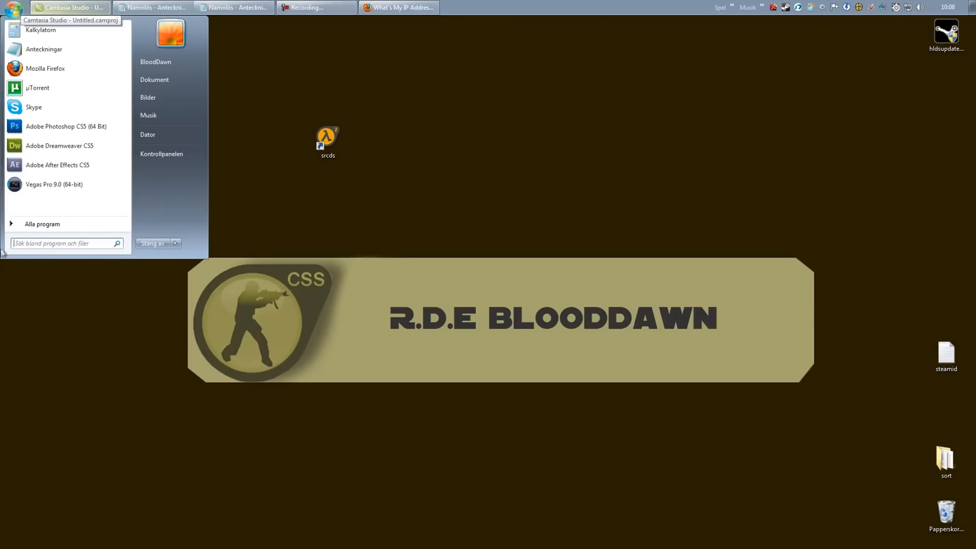
Run ipconfig in a Command Prompt showing 192.168.0.10 / gateway 192.168.0.1, placed beside the Firefox IP page
text(cmd)
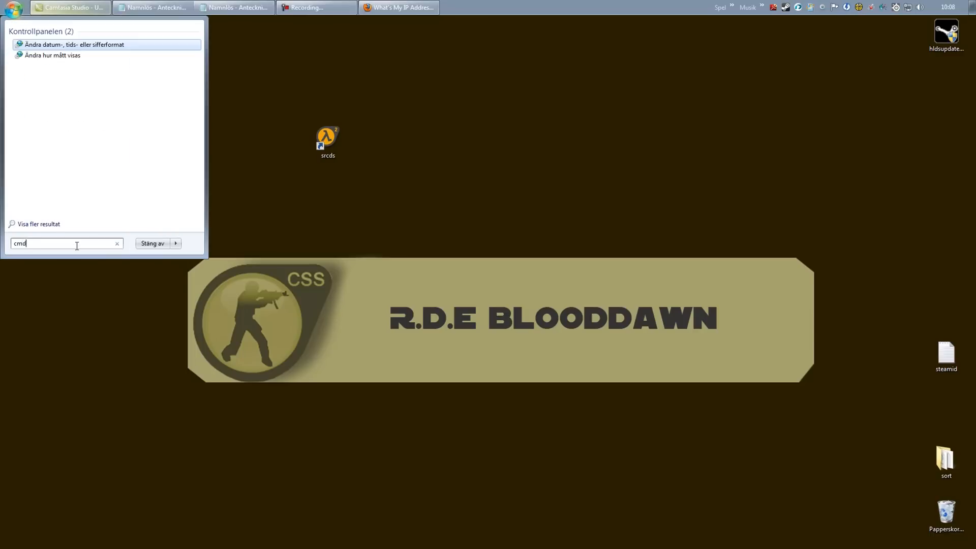
click(117, 244)
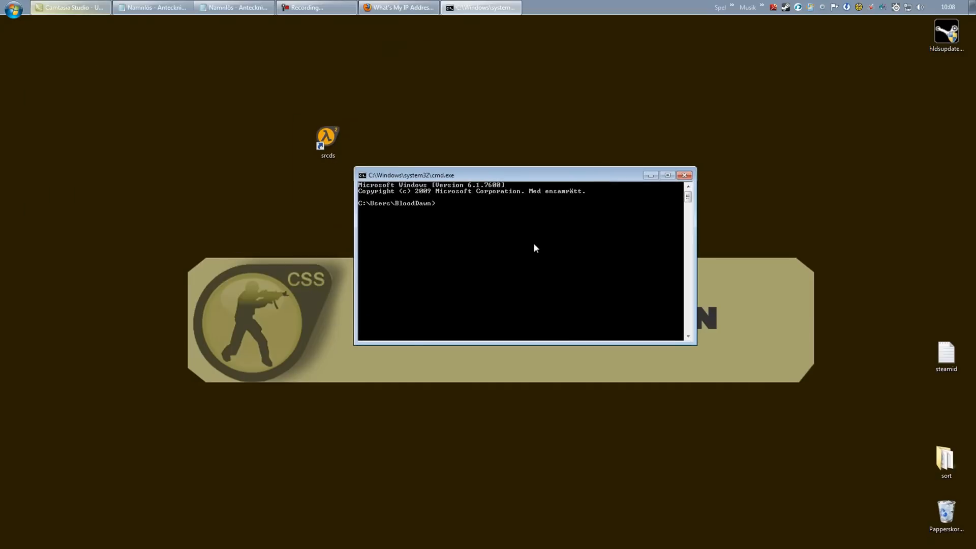
text(ipconfig)
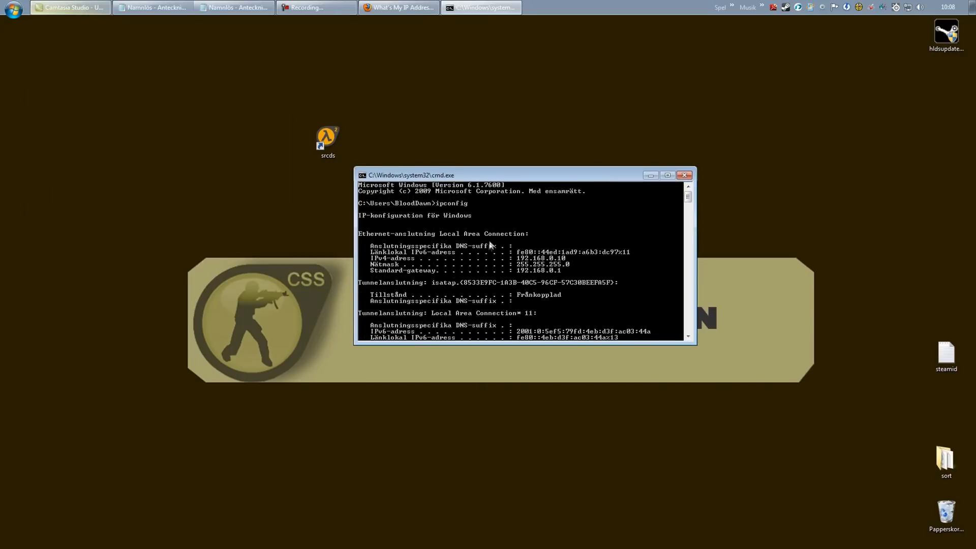
mouse_move(470, 254)
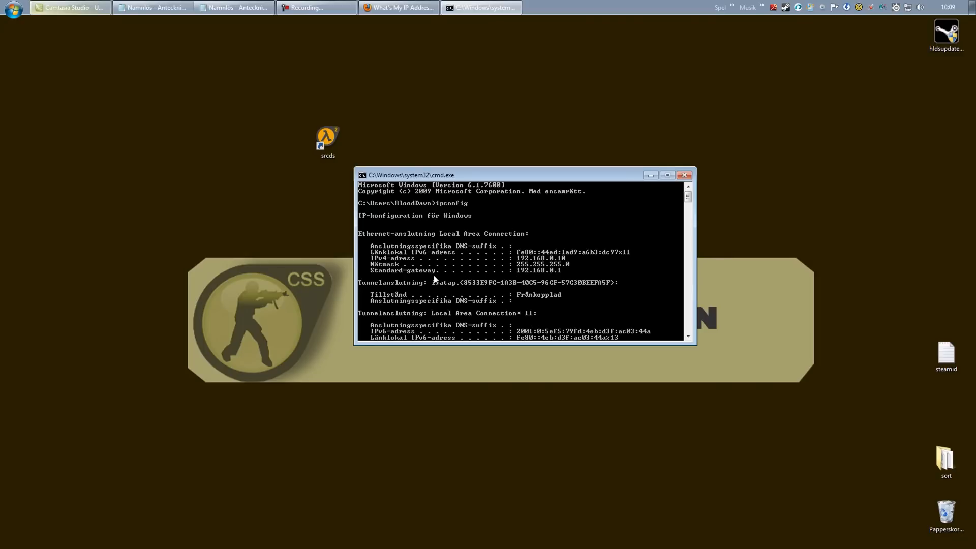
mouse_move(384, 277)
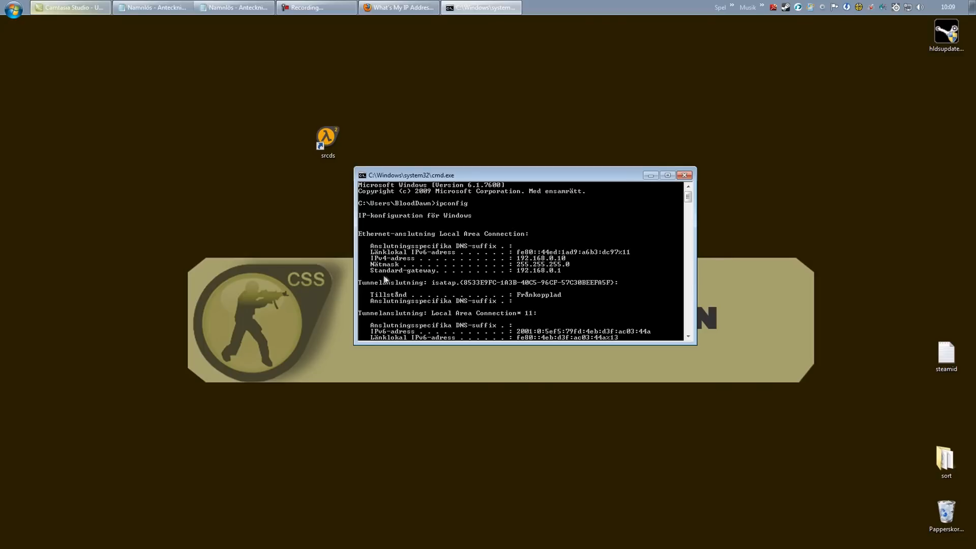
mouse_move(407, 280)
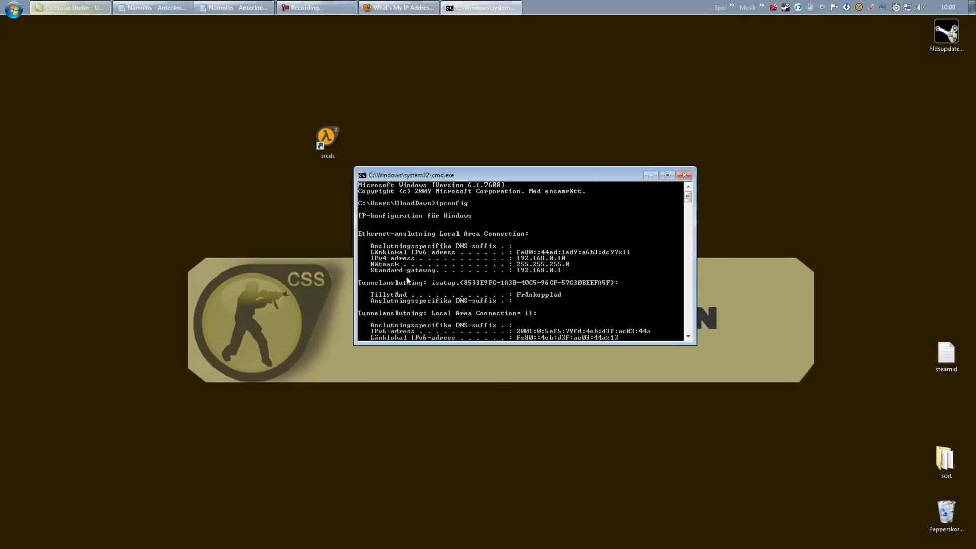
mouse_move(423, 276)
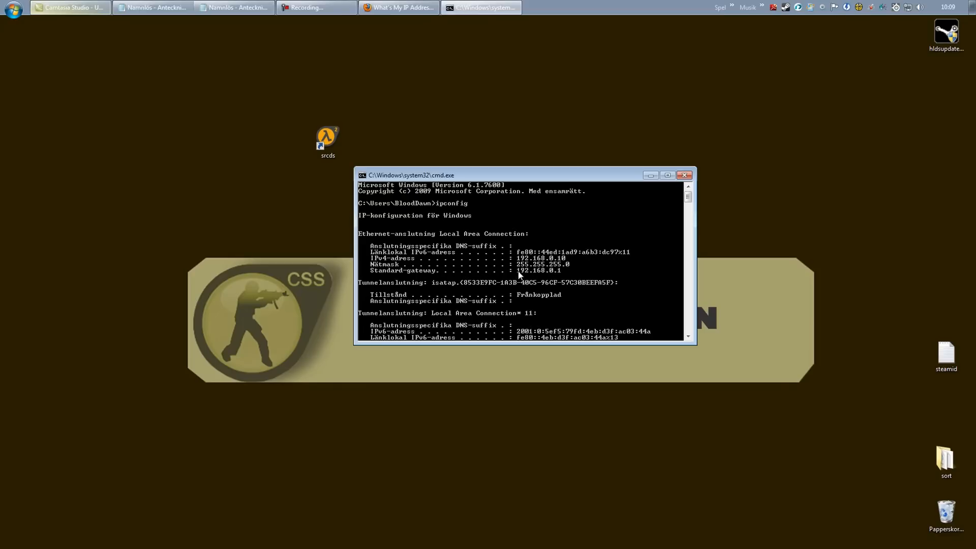
drag(410, 174, 572, 145)
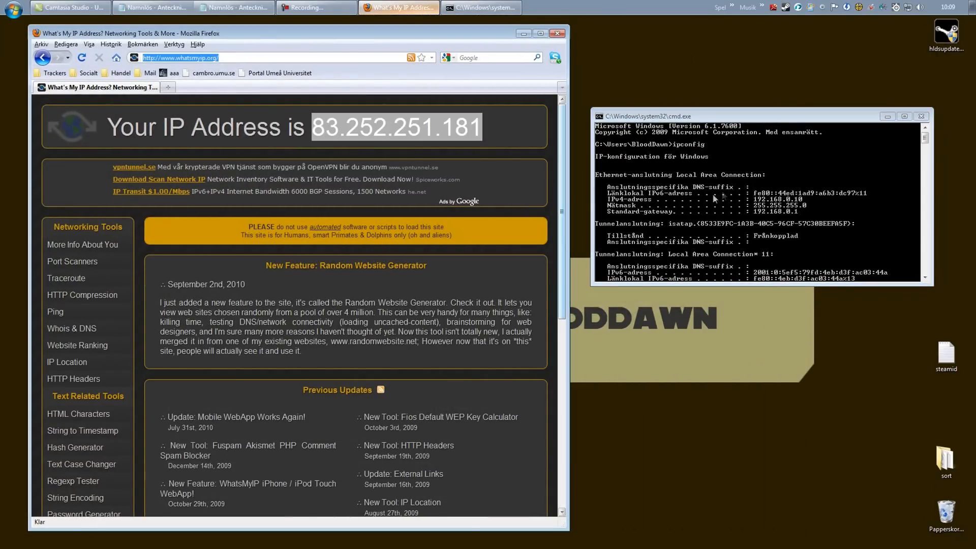
mouse_move(843, 243)
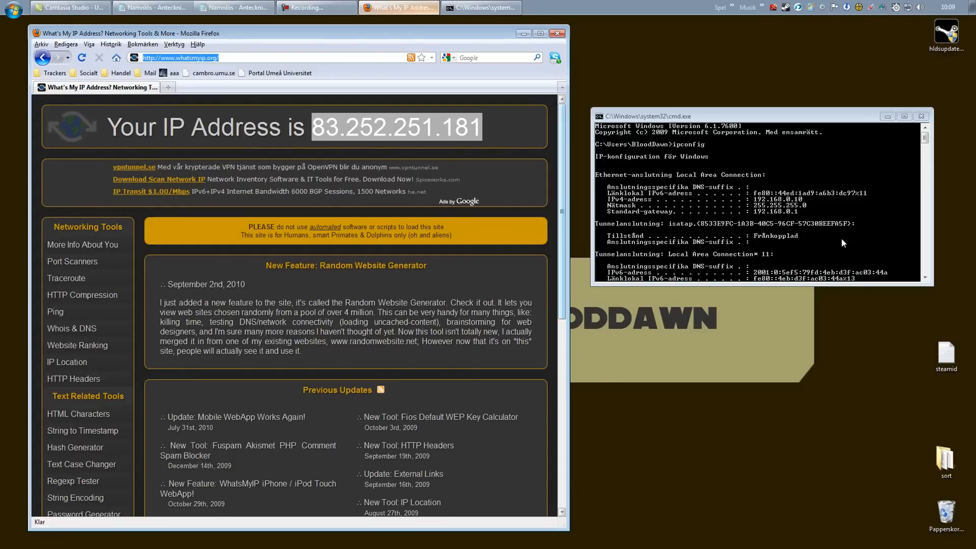
Load 192.168.0.1 in Firefox and sign in to the NETGEAR router as admin
text(192.168.0.)
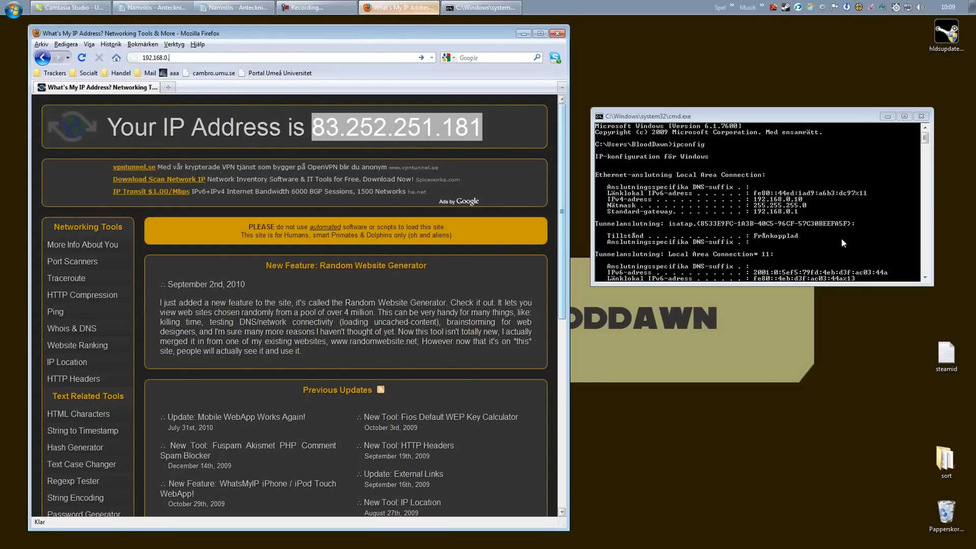
key(Return)
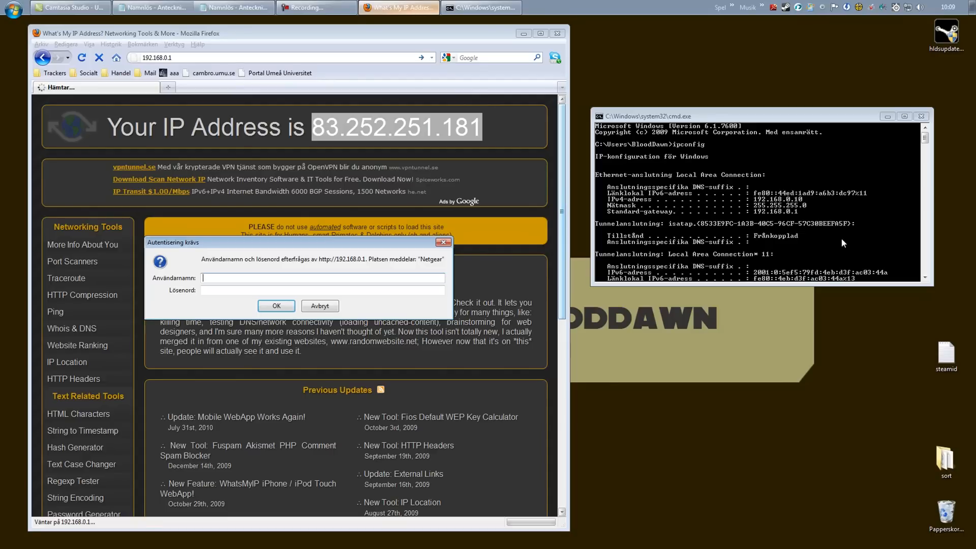
drag(298, 242, 304, 162)
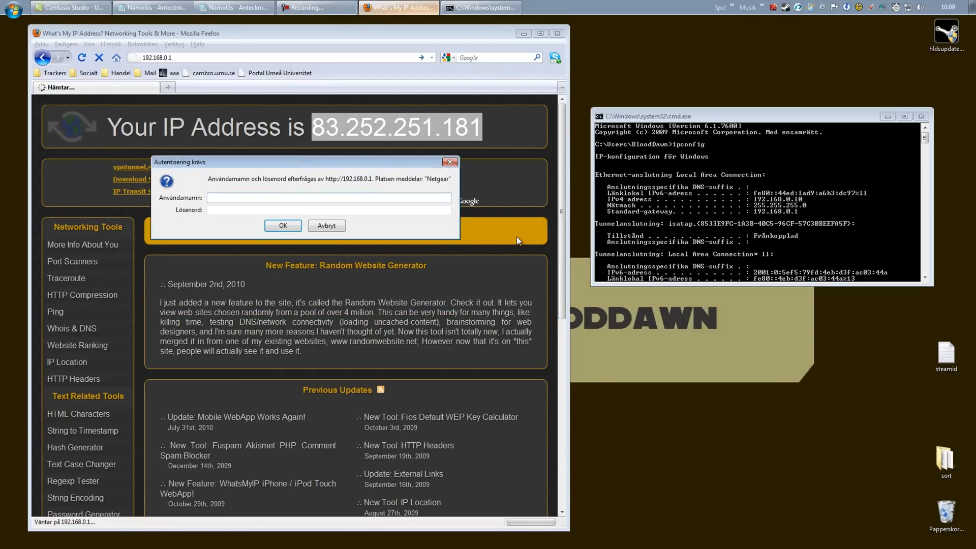
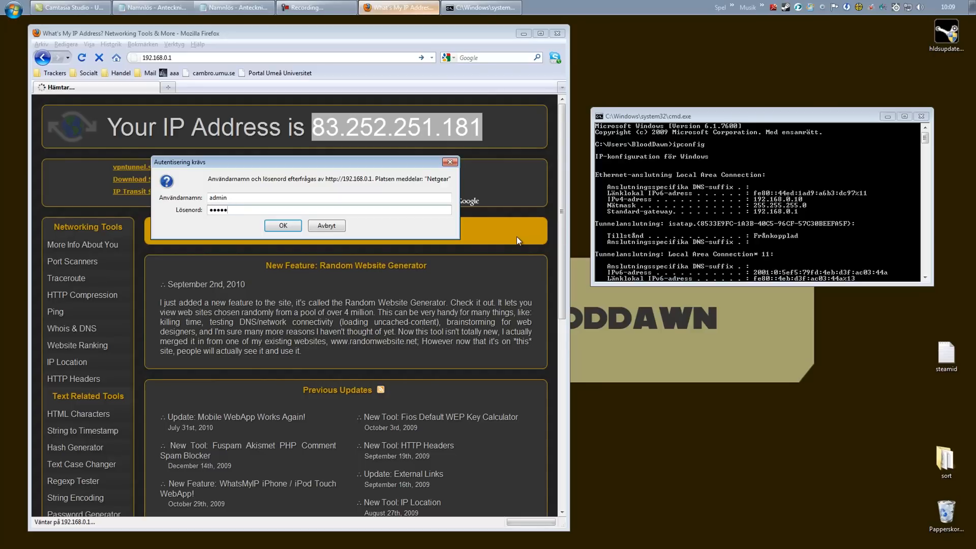
click(282, 224)
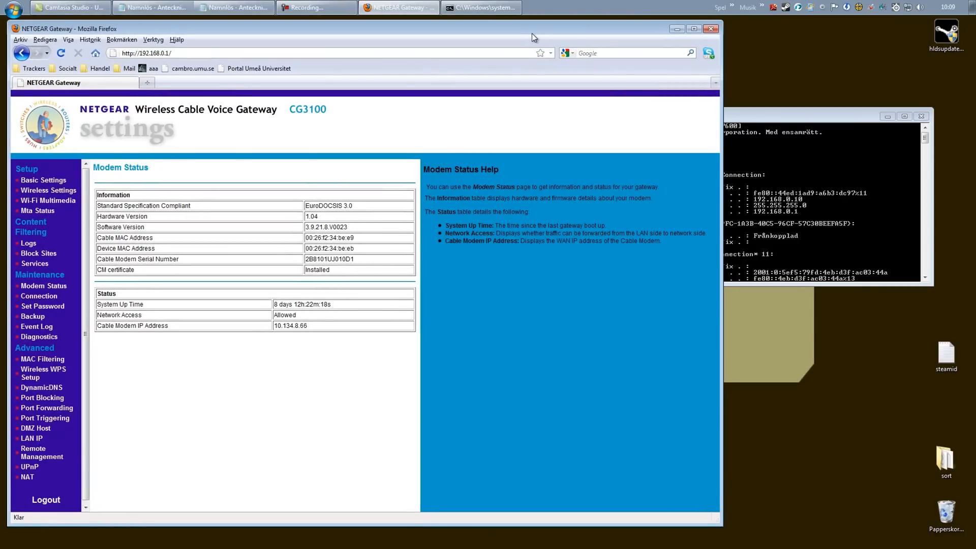
mouse_move(529, 39)
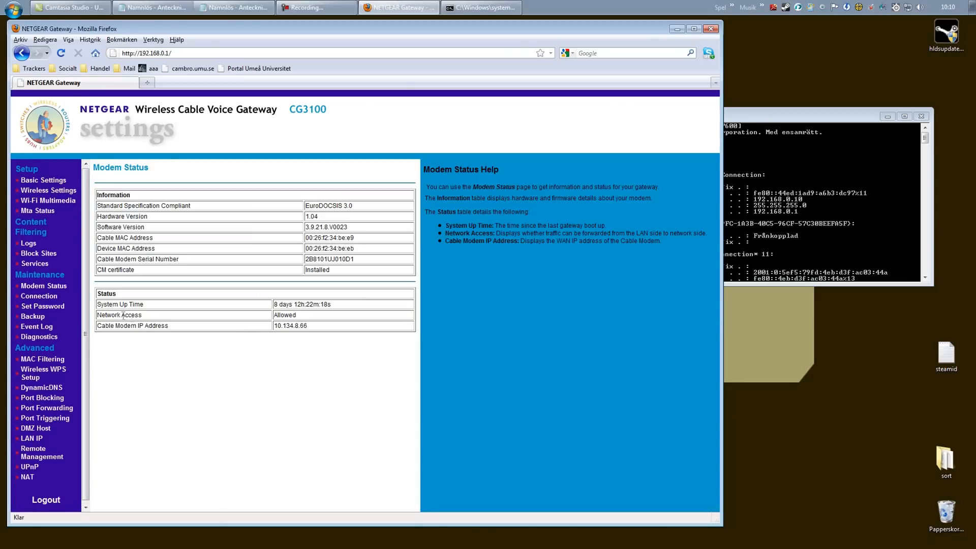
mouse_move(53, 349)
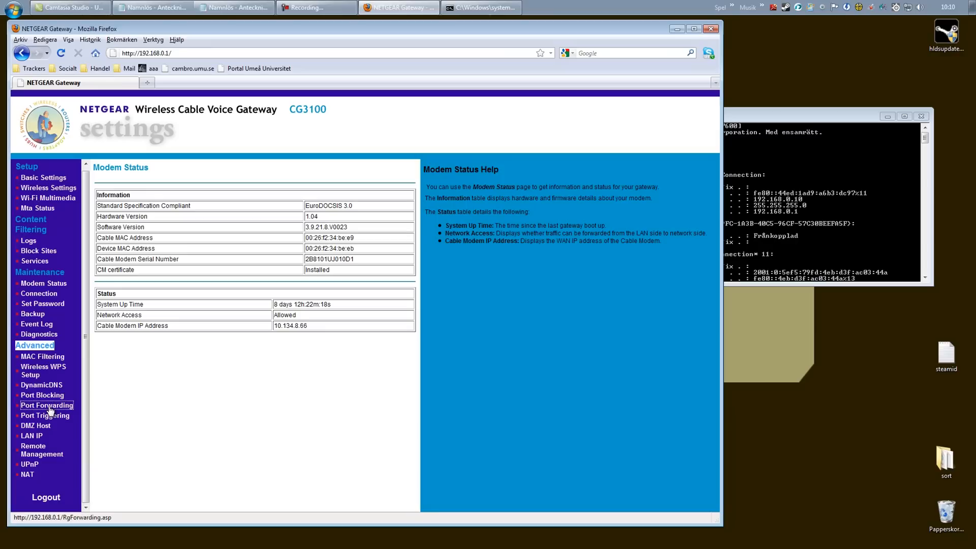
On the Port Forwarding page, name a new custom rule srcds1
click(39, 406)
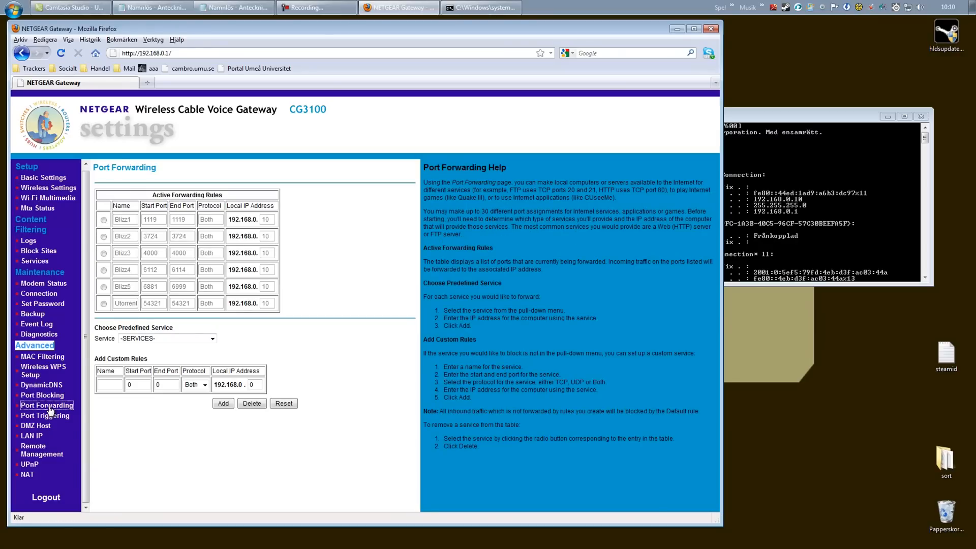
click(107, 385)
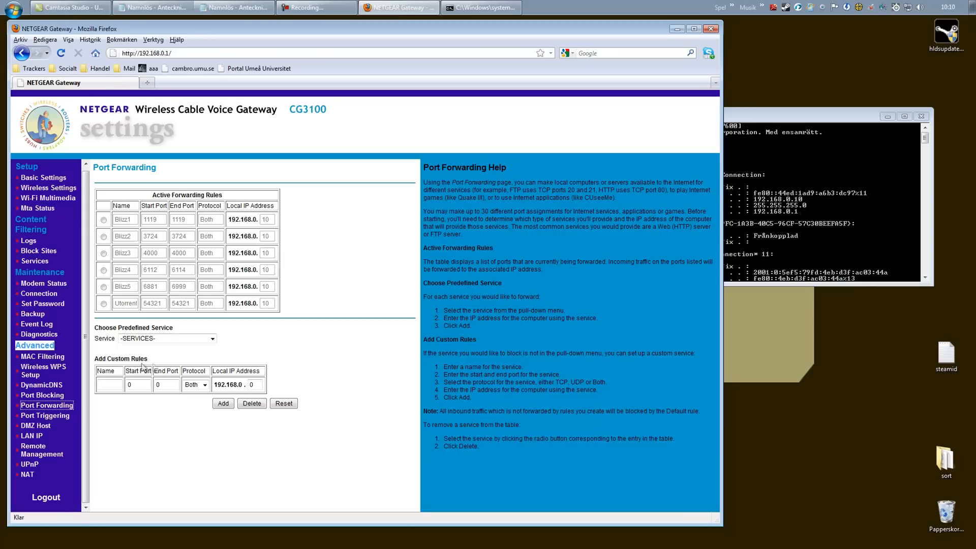
mouse_move(97, 397)
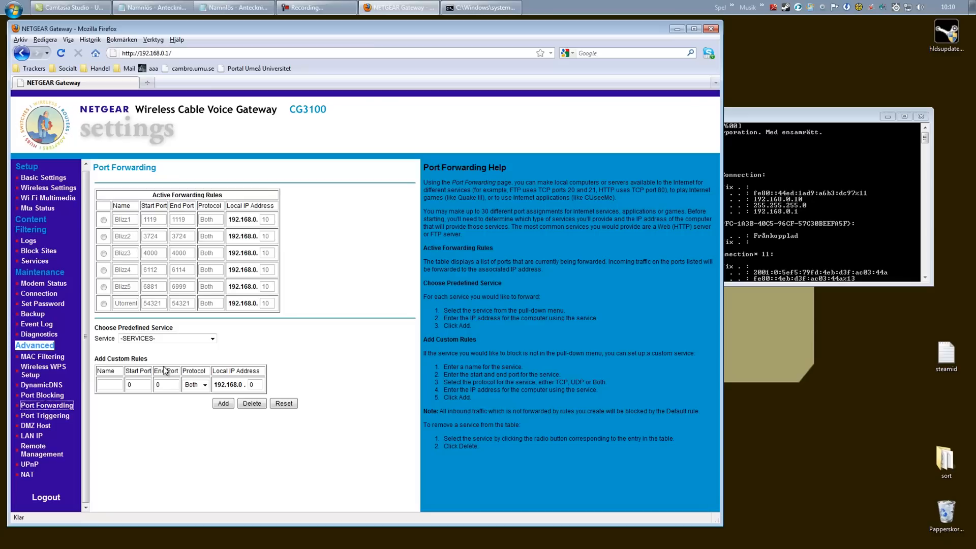
click(103, 387)
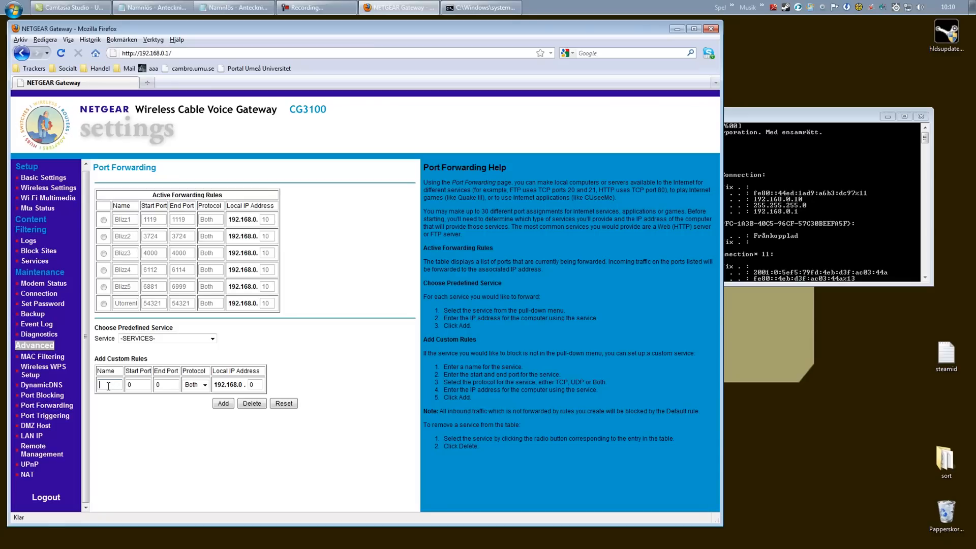
text(srcds1)
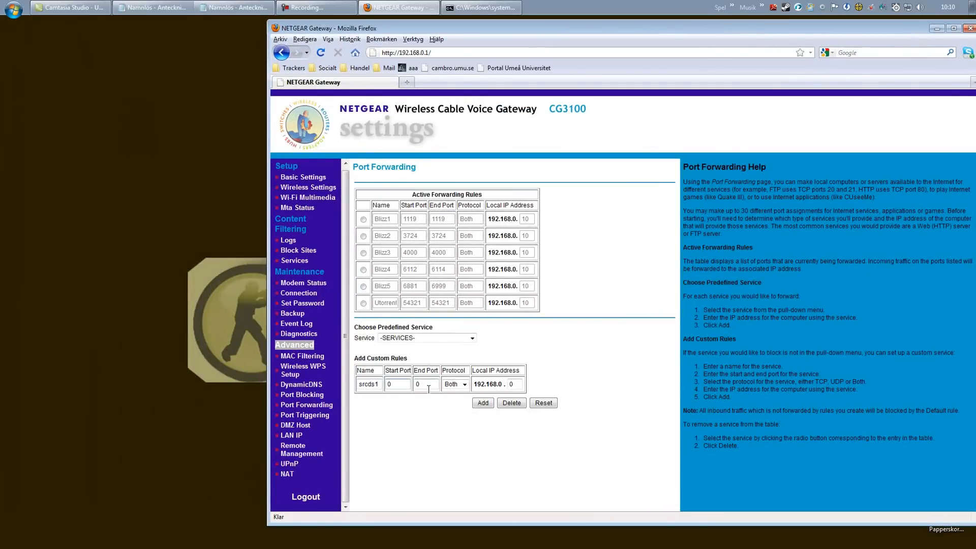
mouse_move(435, 395)
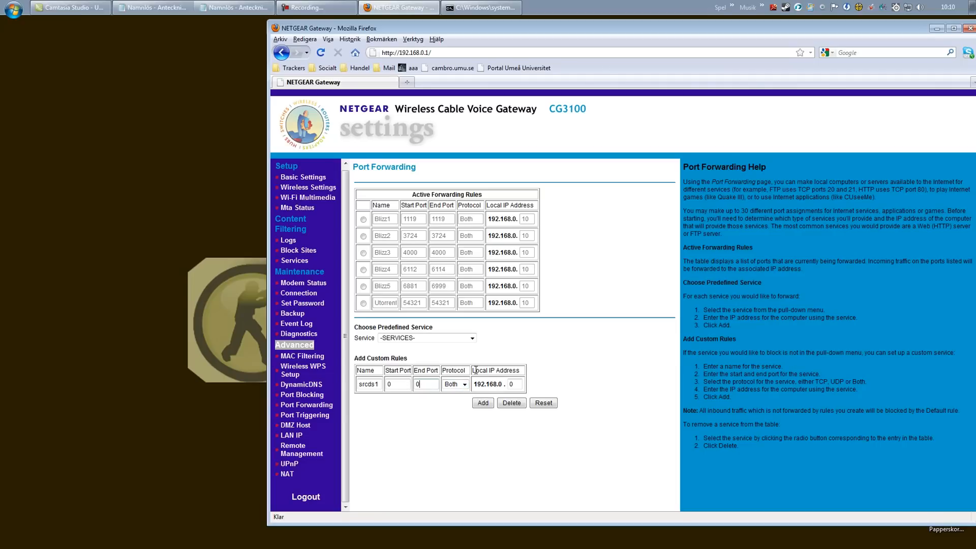
Give srcds1 start and end port 1200 with protocol UDP, then check the PC's IP details
double_click(488, 384)
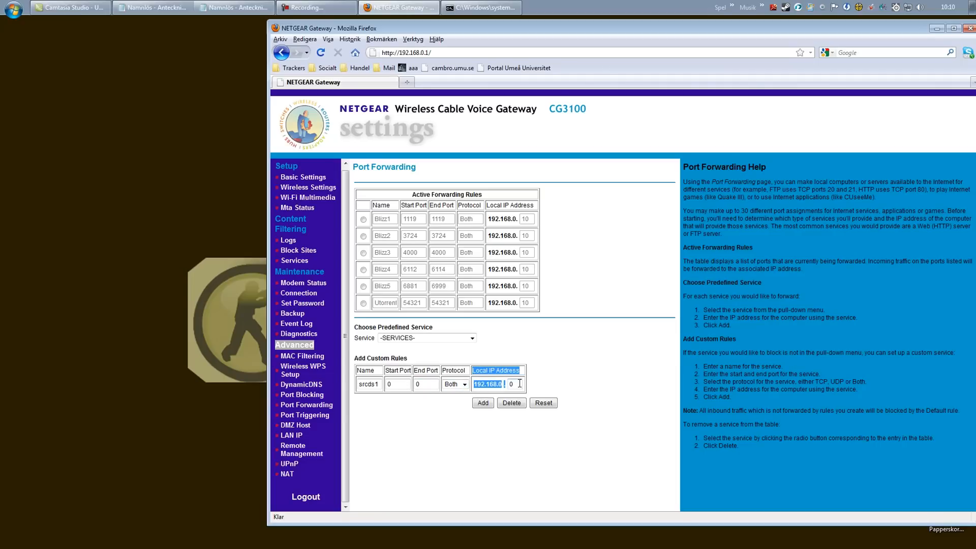
click(397, 384)
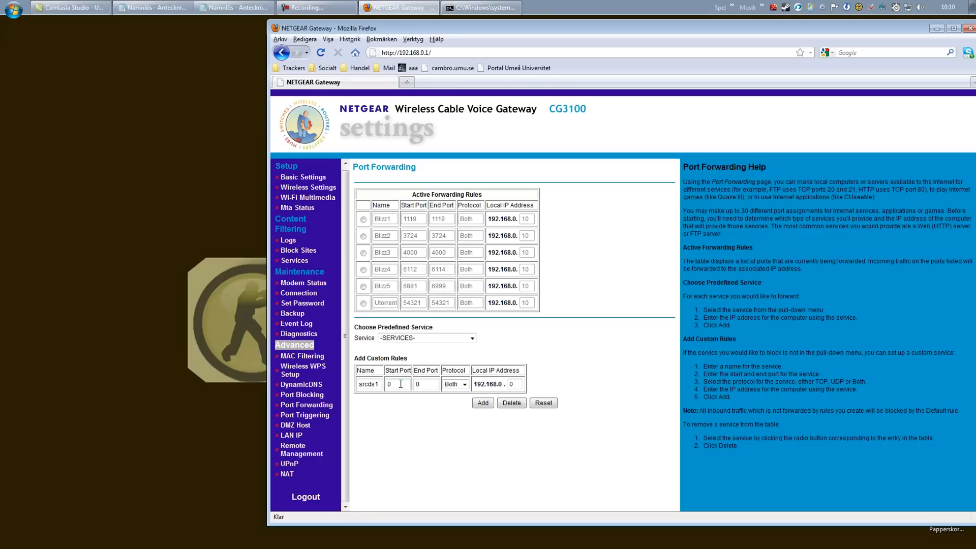
text(1200)
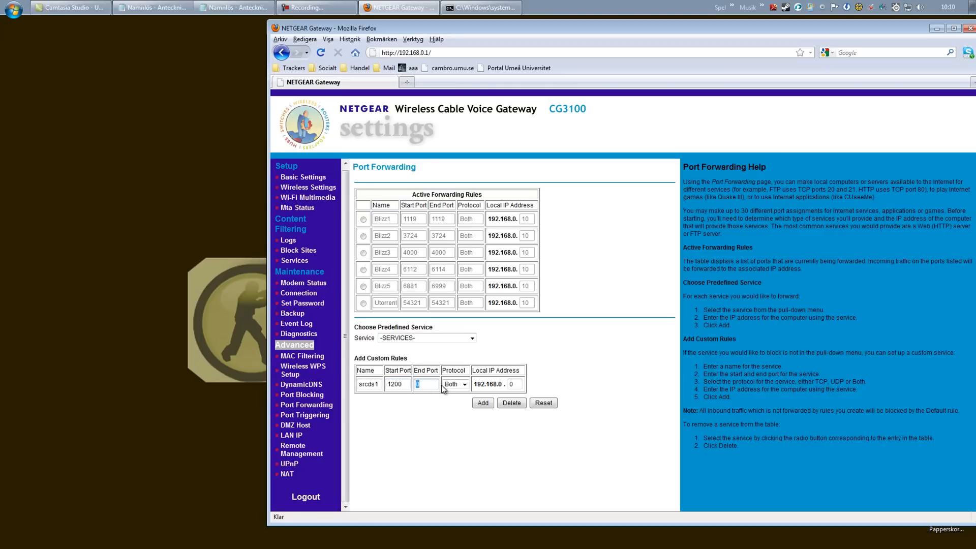
text(1200)
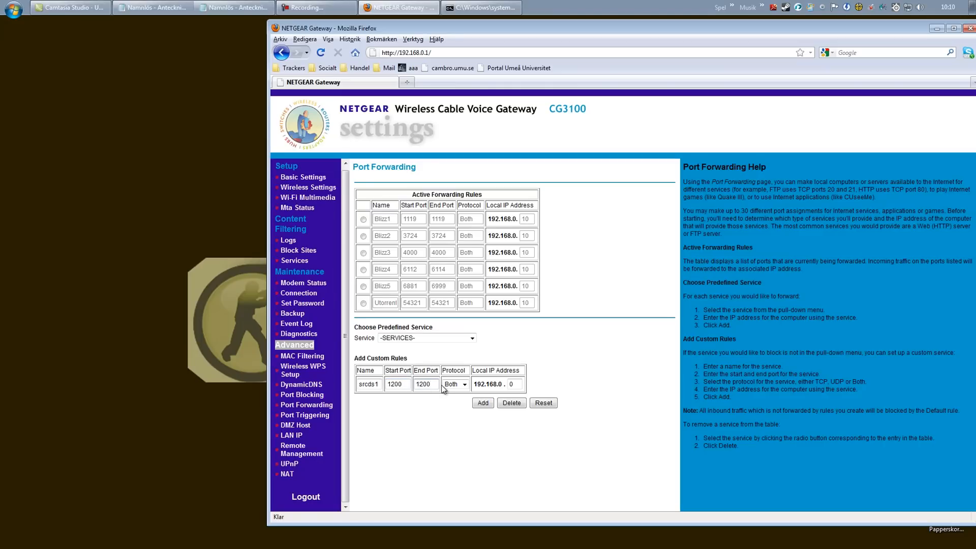
click(463, 384)
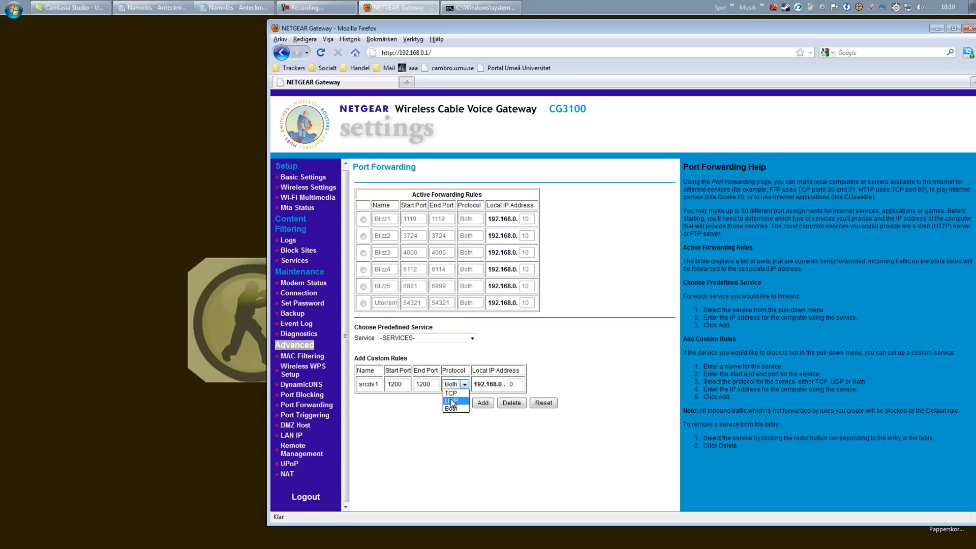
click(451, 401)
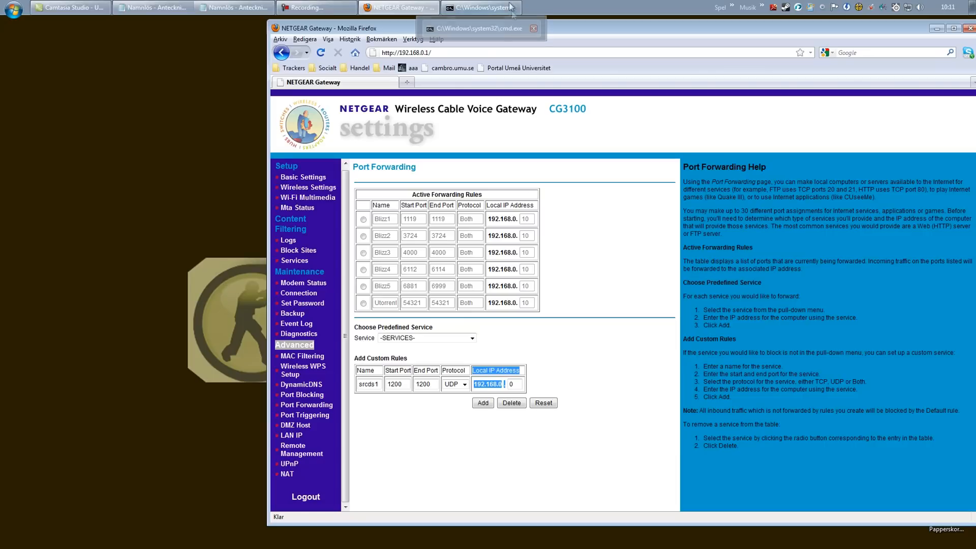
click(485, 22)
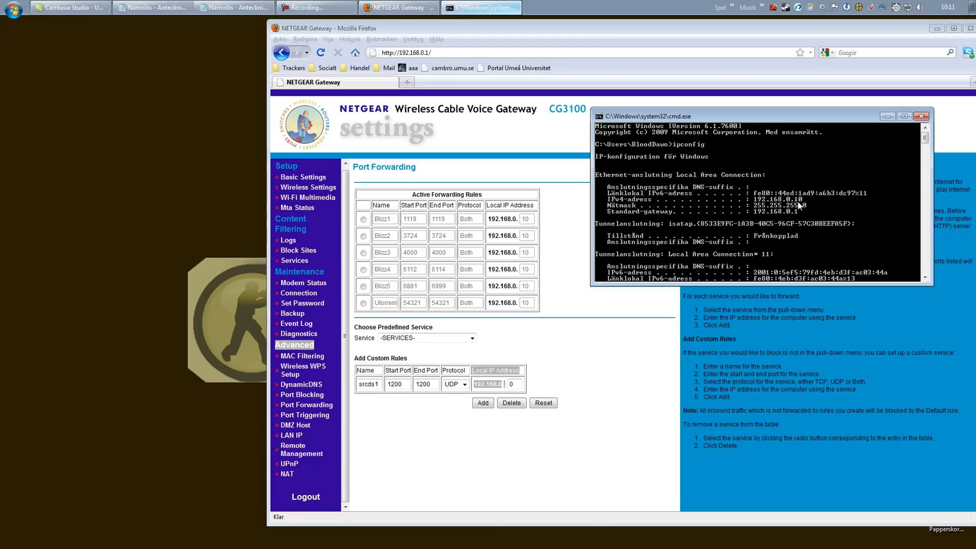
Set the srcds1 rule's local IP to 192.168.0.10 and add it
click(510, 384)
text(10)
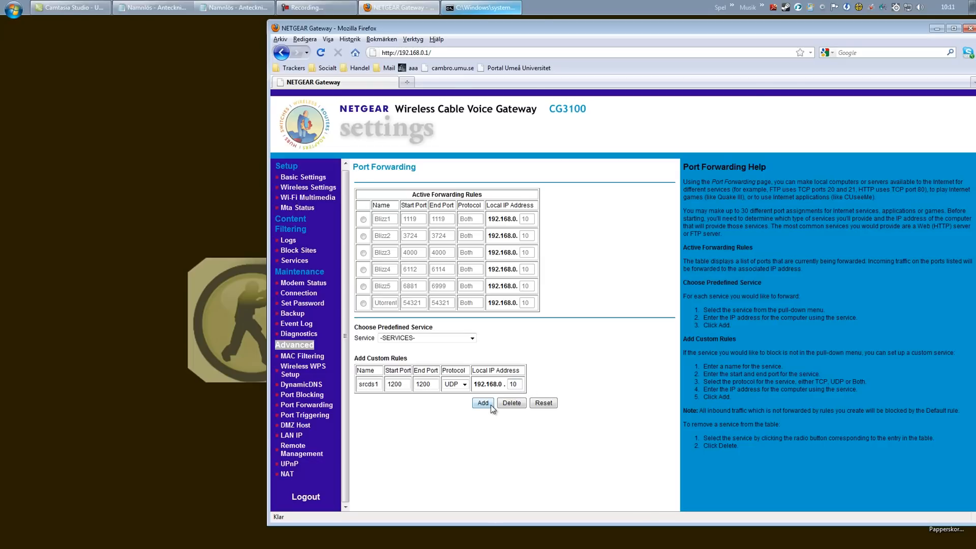
click(482, 402)
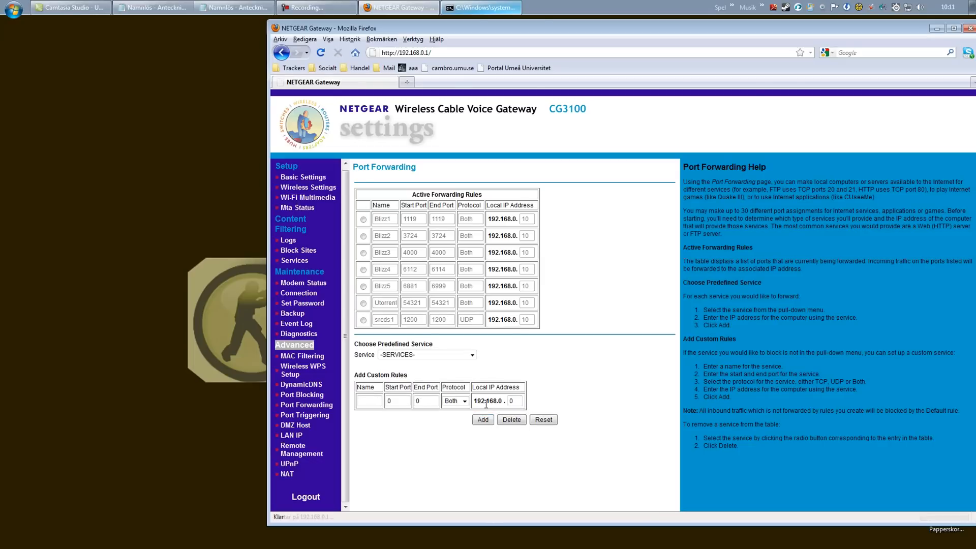
Add rule srcds2 for UDP ports 27000–27015 to 192.168.0.10
click(153, 7)
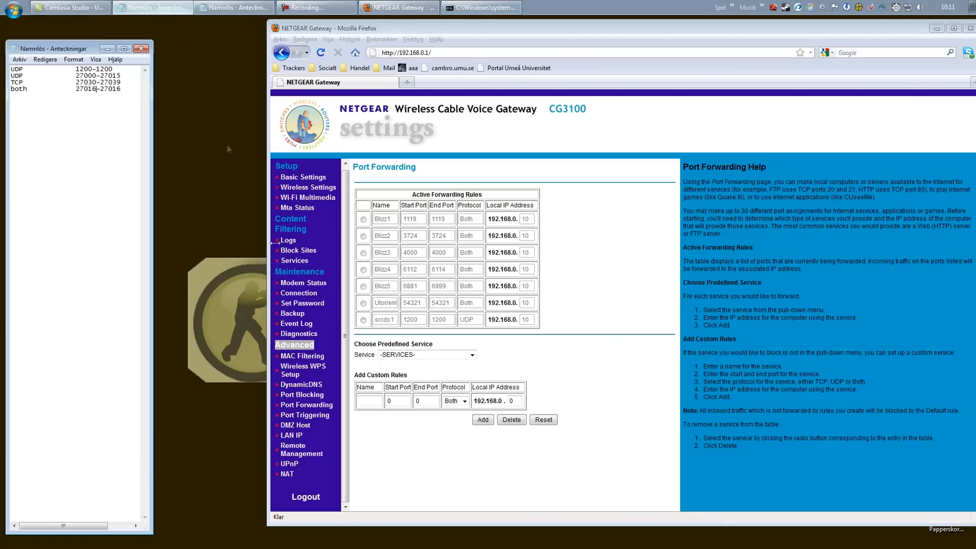
click(369, 402)
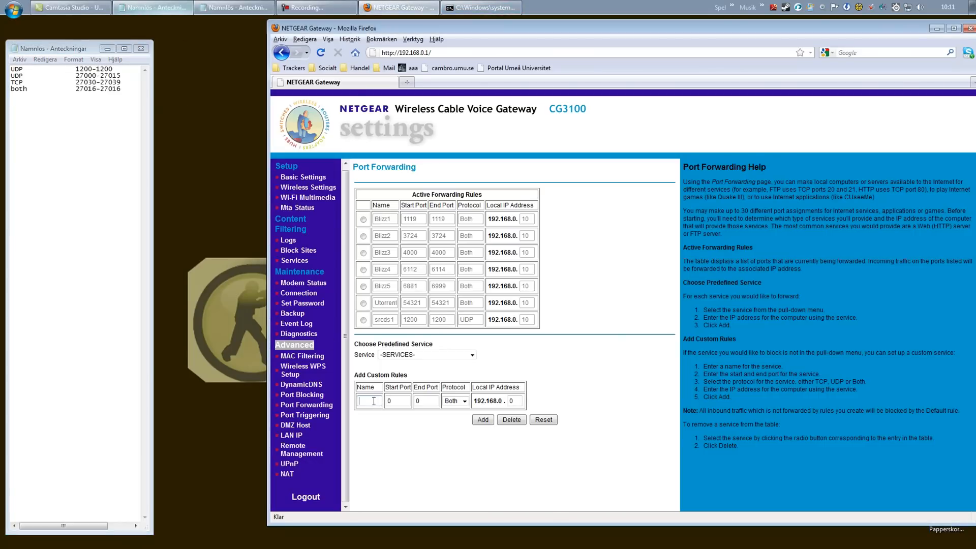
text(srcds2)
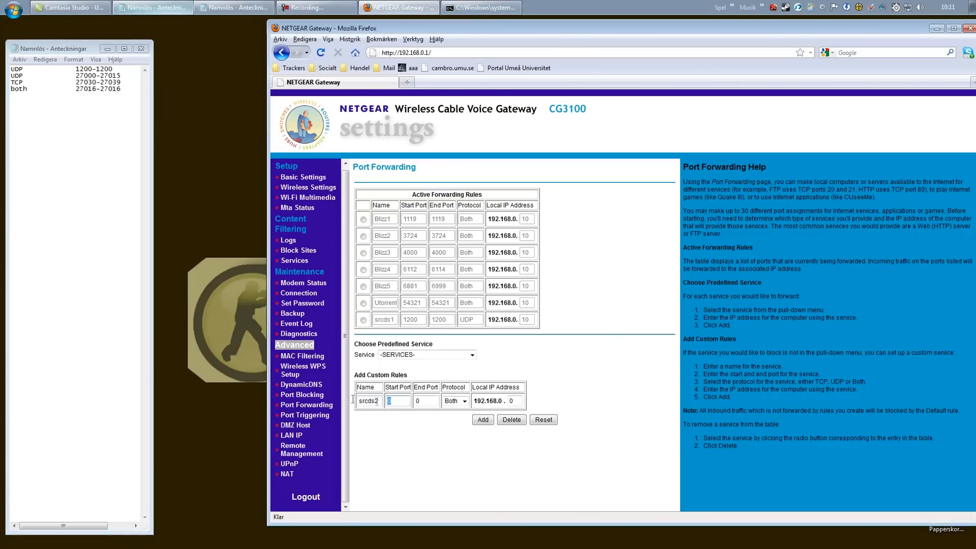
text(27000)
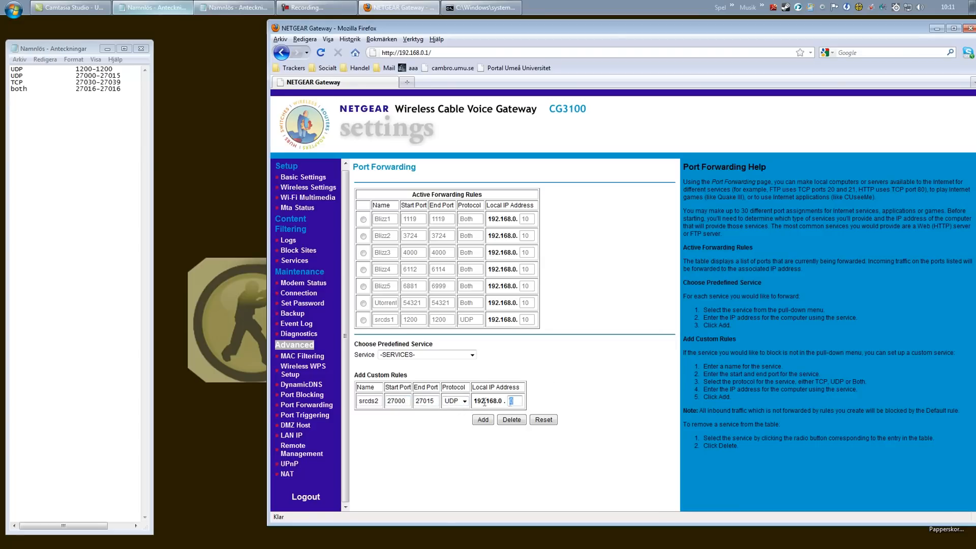
click(482, 419)
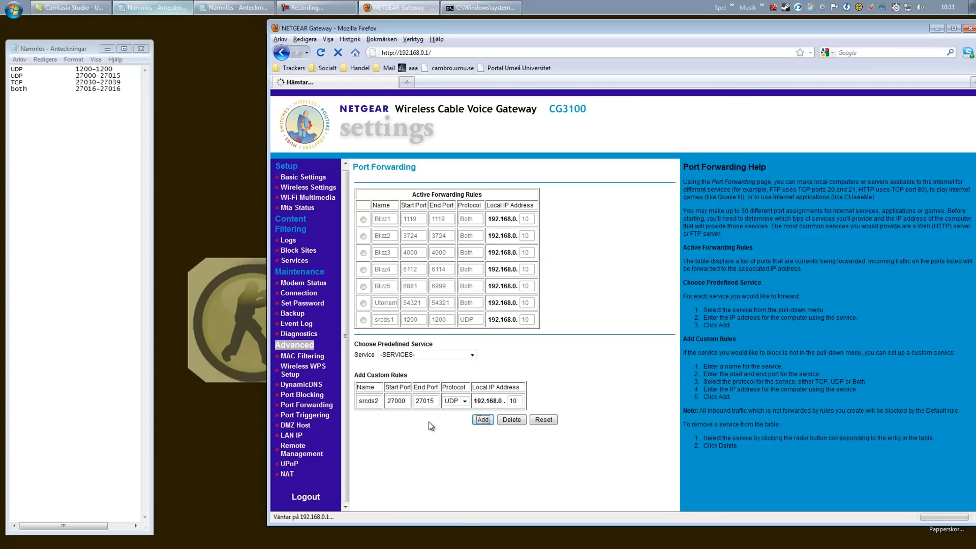
Add rule srcds3 for TCP ports 27030–27039 to 192.168.0.10
click(482, 418)
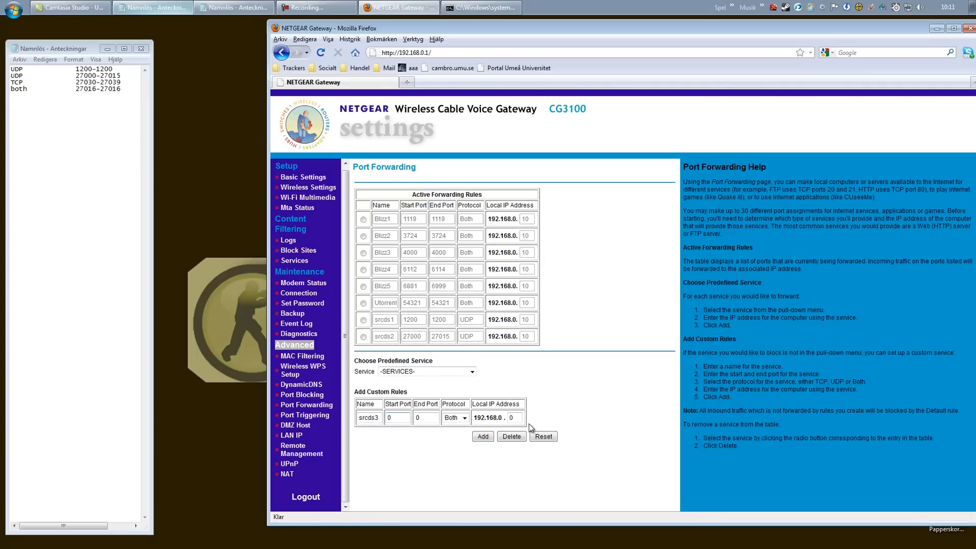
click(396, 416)
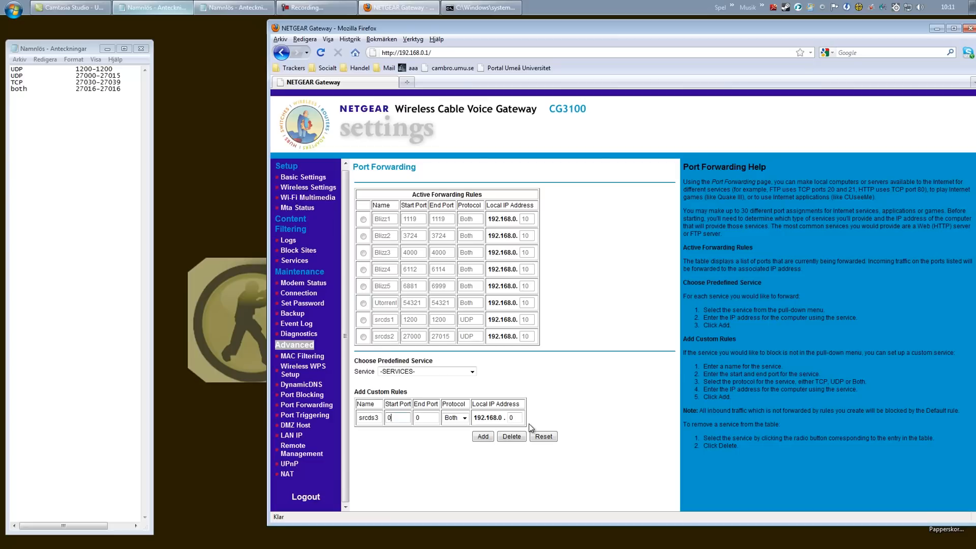
text(27030)
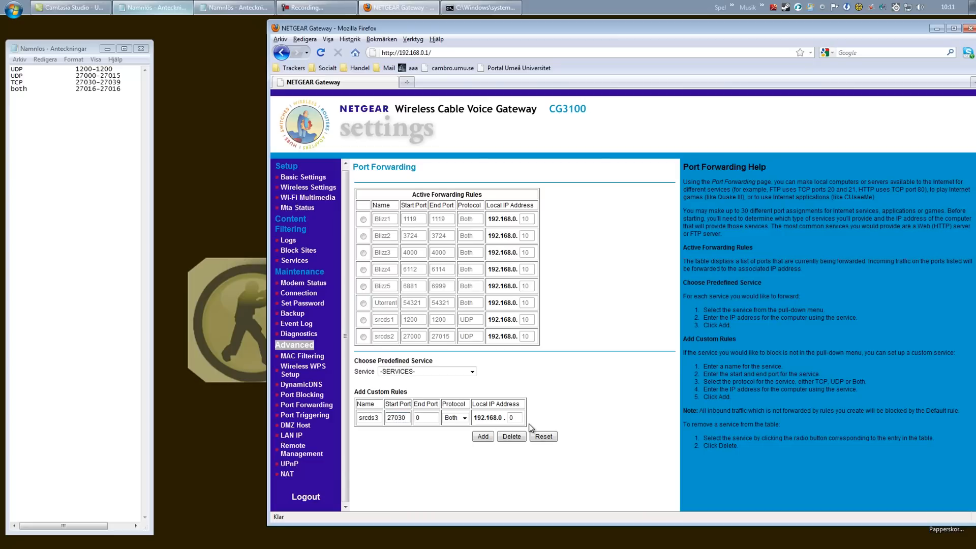
text(27039)
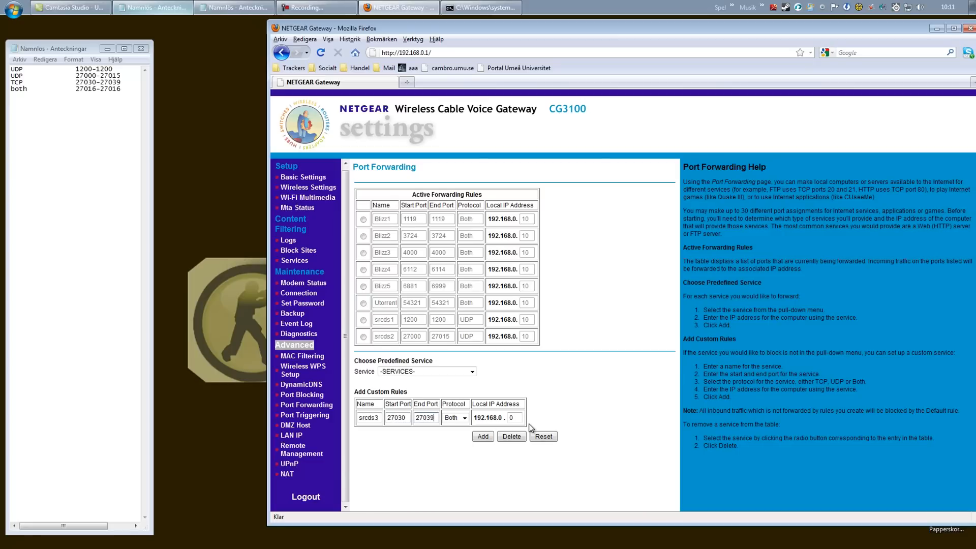
click(464, 416)
text(1)
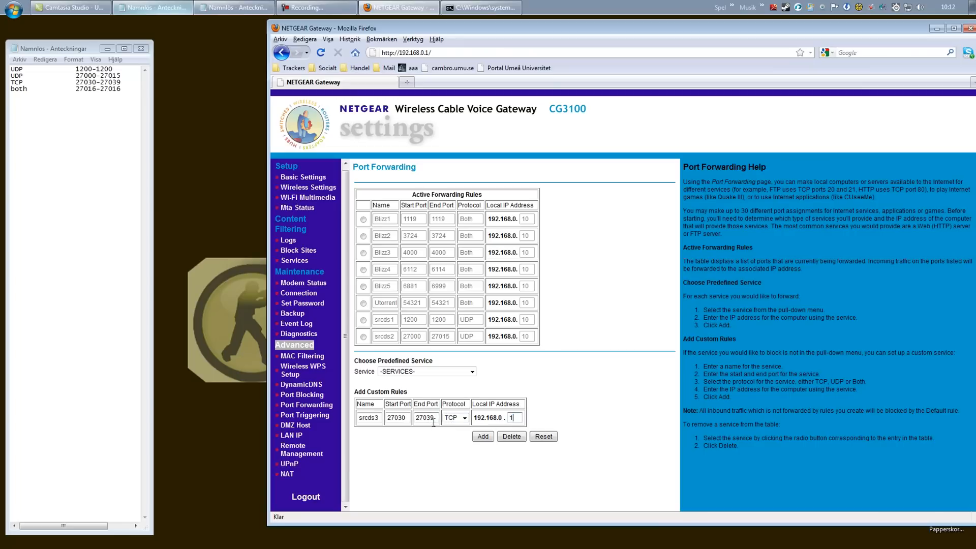
click(482, 436)
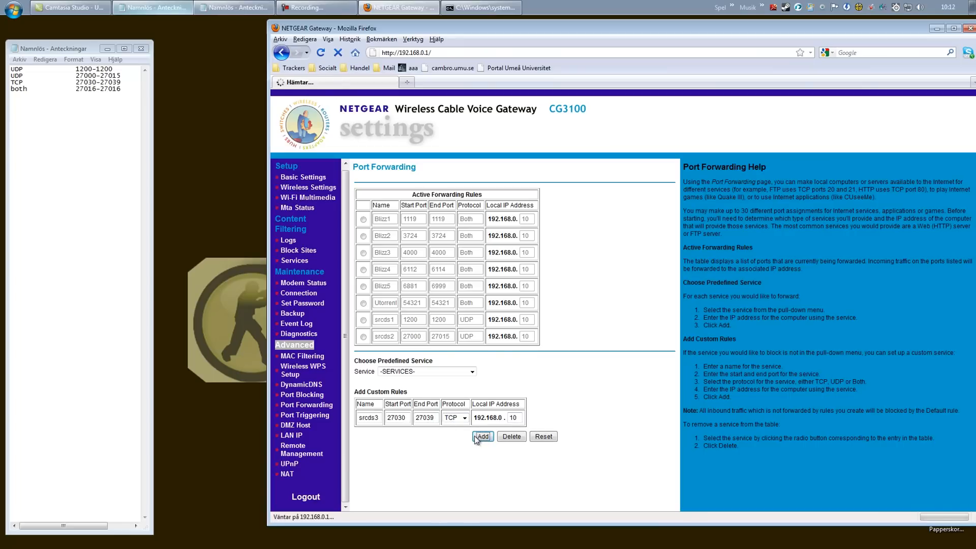
Add rule srcds4 for port 27016, protocol Both, to 192.168.0.10, then minimize Firefox
click(482, 436)
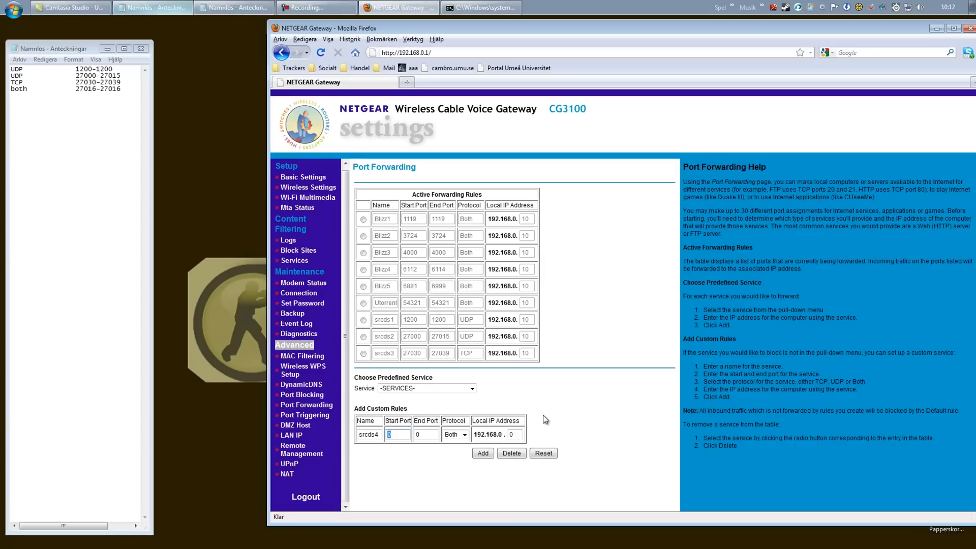
text(27016)
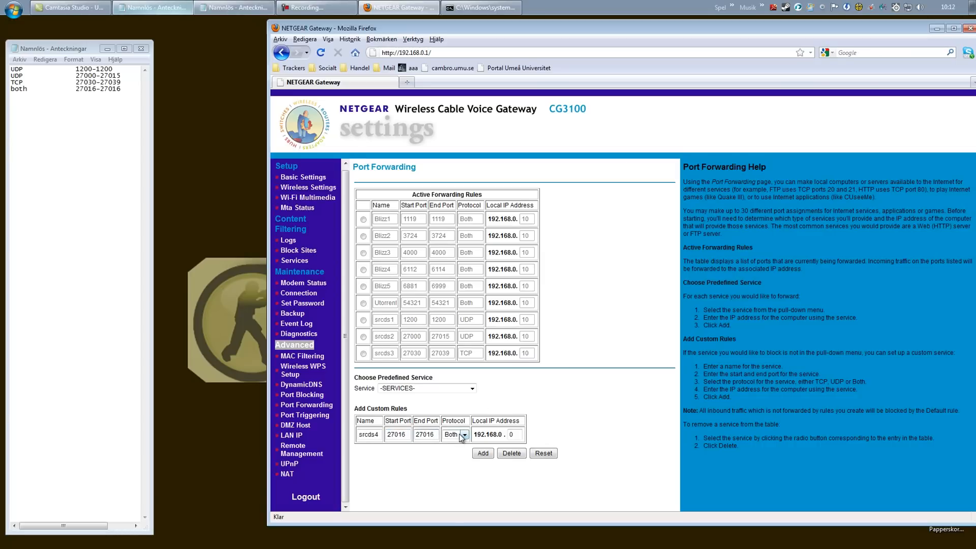
click(463, 435)
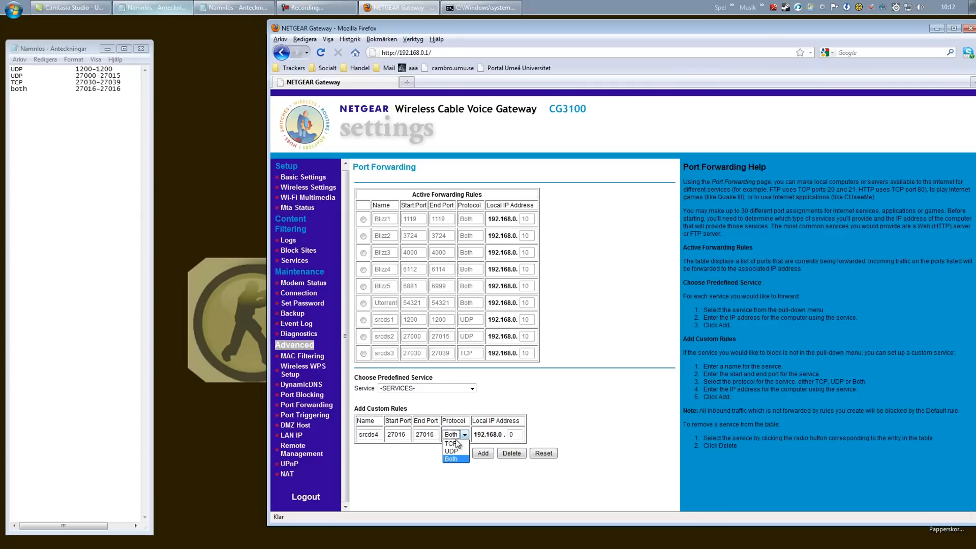
mouse_move(451, 451)
text(1)
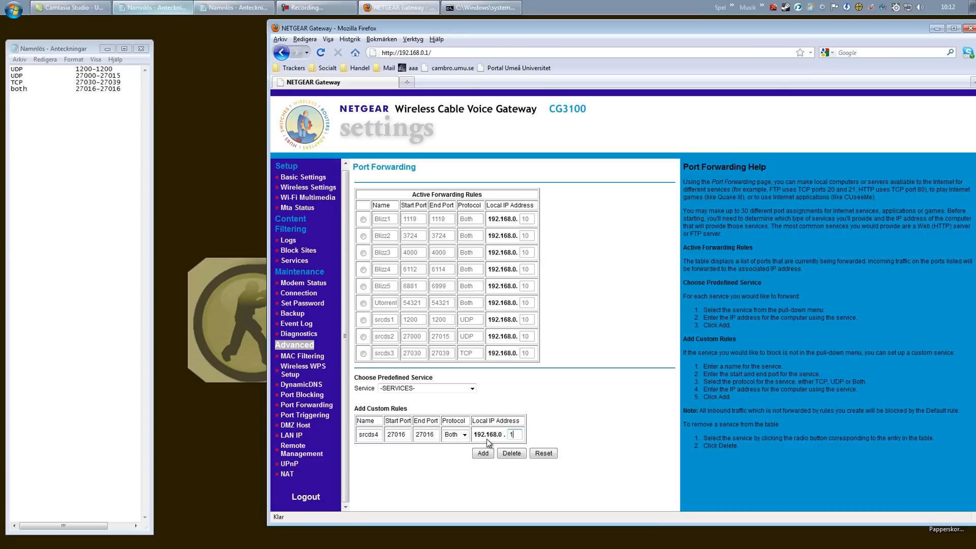
click(483, 453)
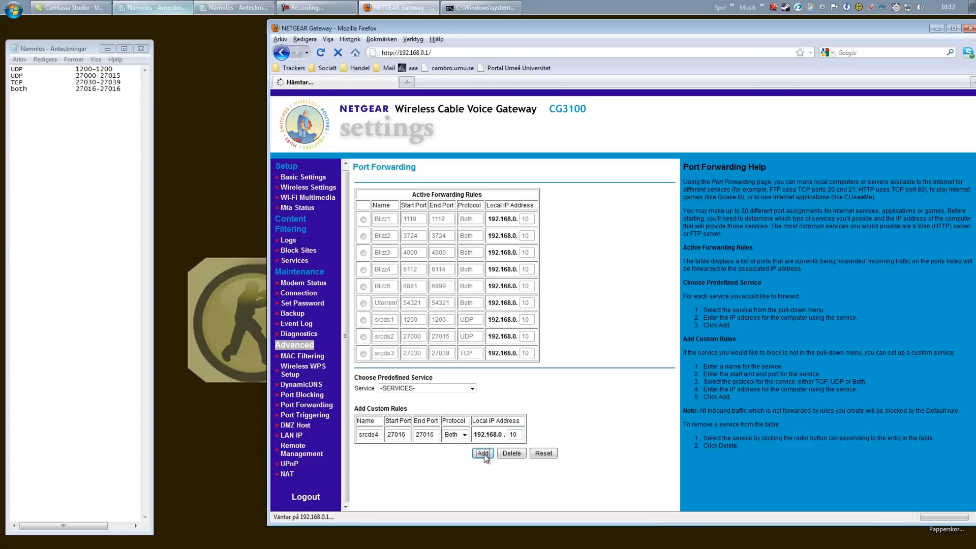
click(482, 453)
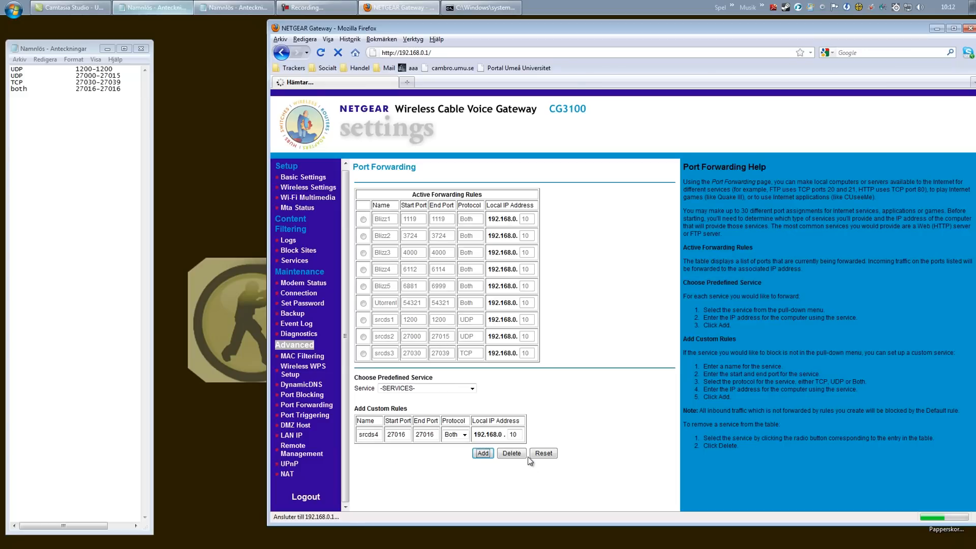
click(483, 453)
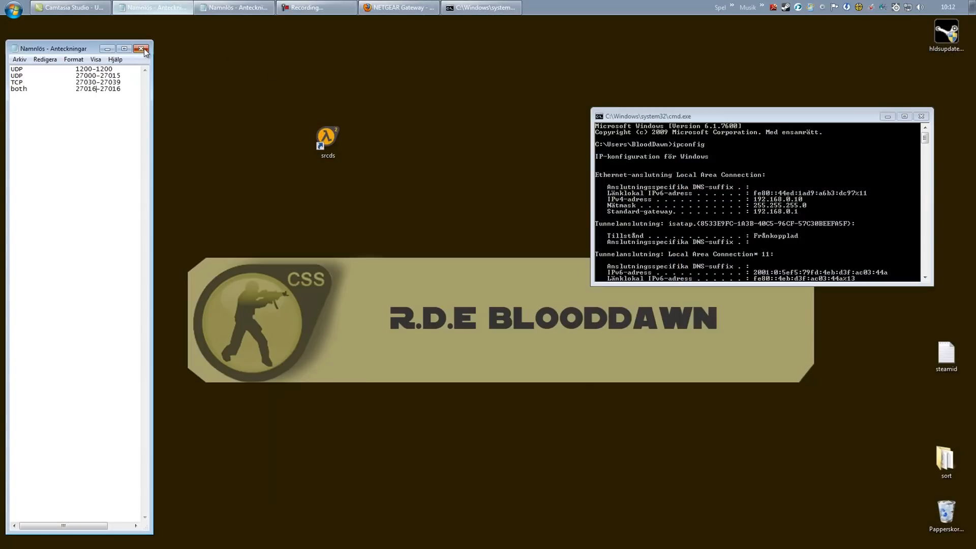
mouse_move(117, 40)
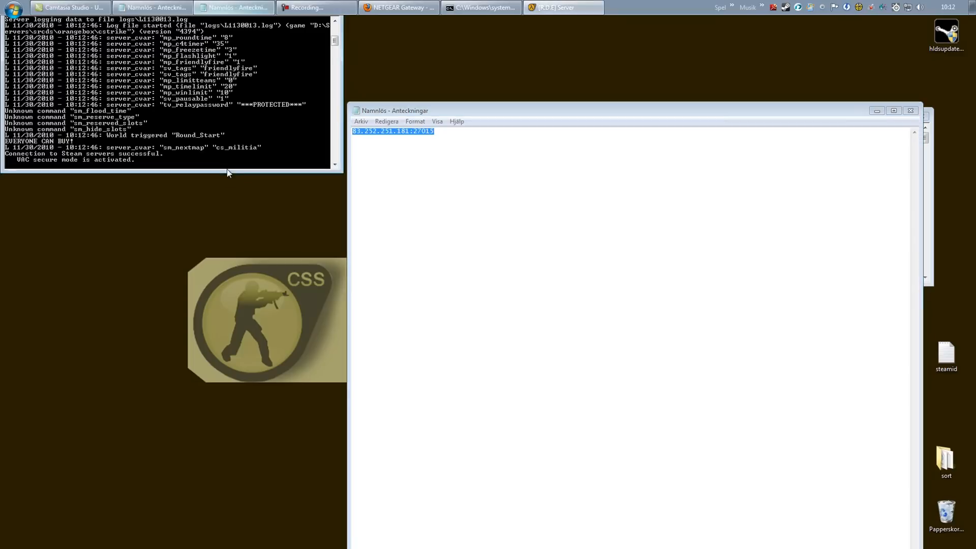
Open Steam's quick menu from the system tray icon
click(781, 8)
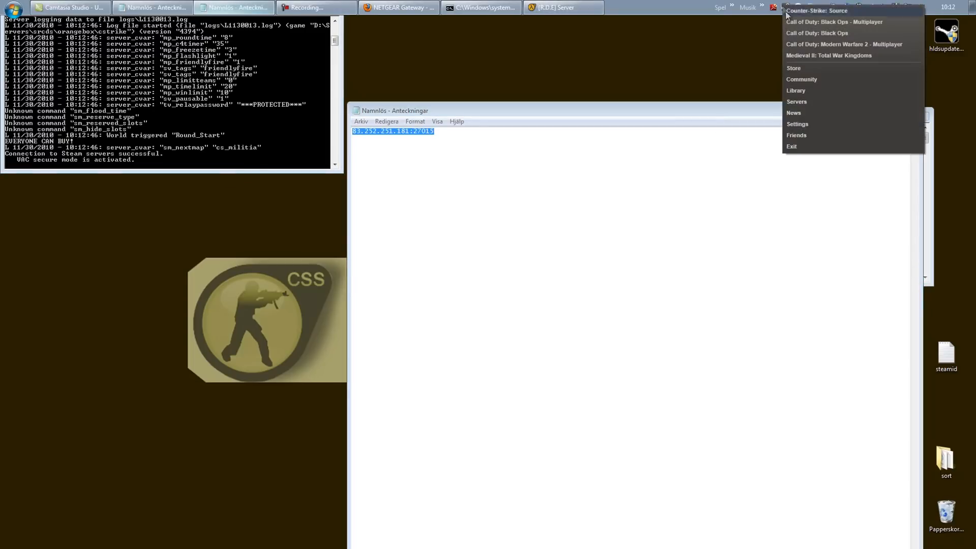
Find game servers at 83.252.251.181:27015 through Steam's Add a Server dialog, locating the [R.D.E] Server
click(797, 101)
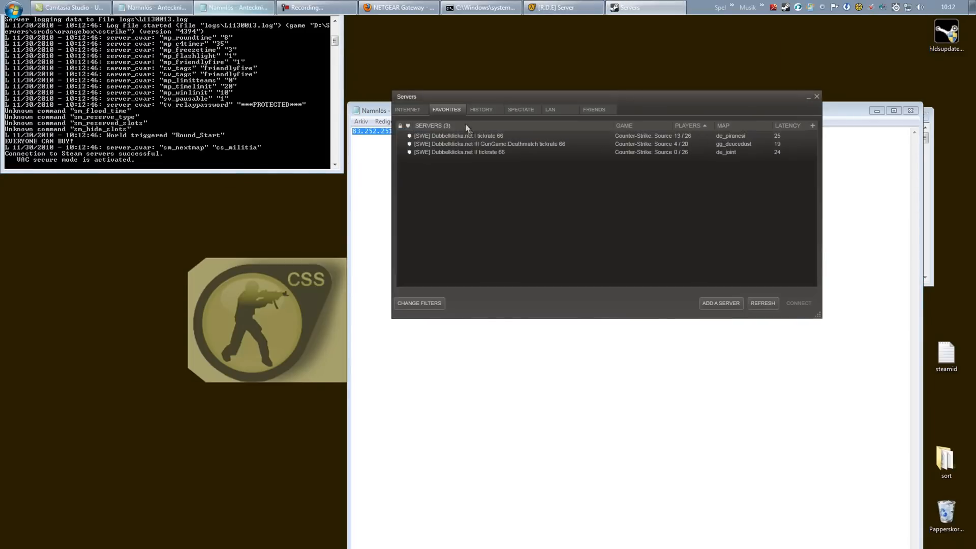
click(721, 303)
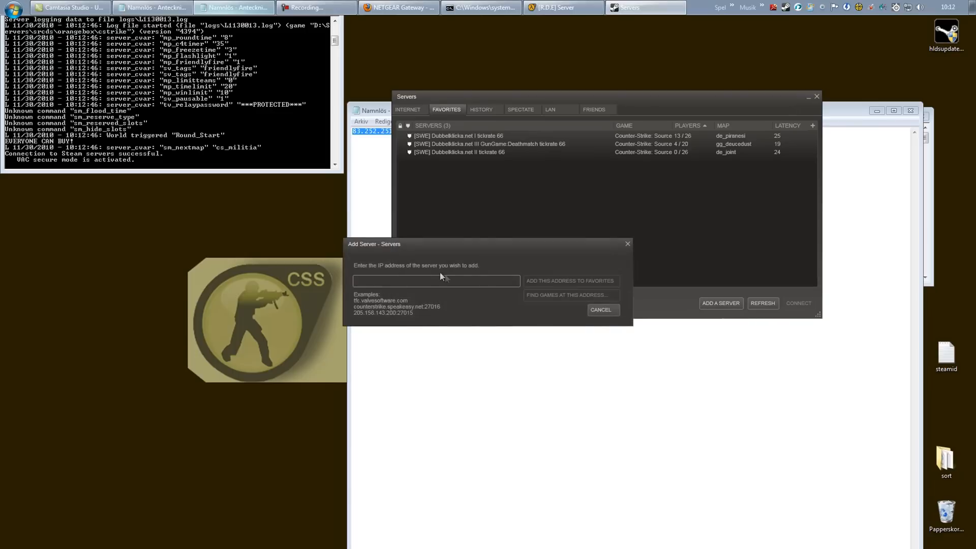
text(83.252.251.181:27015)
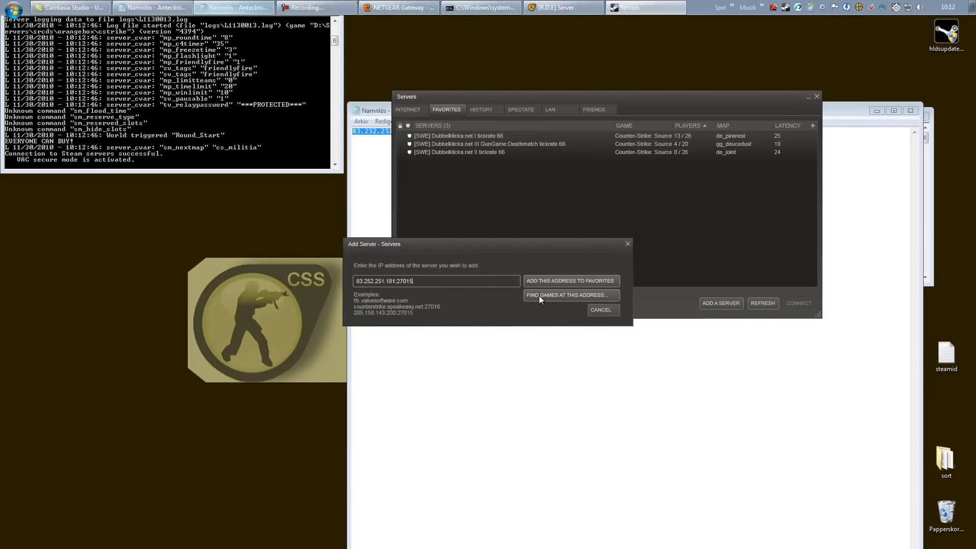
click(570, 294)
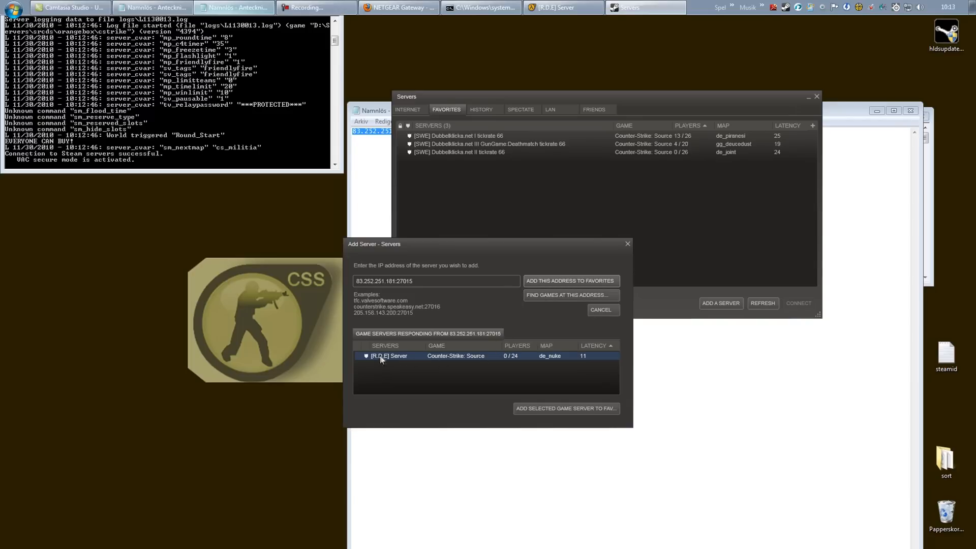
mouse_move(553, 359)
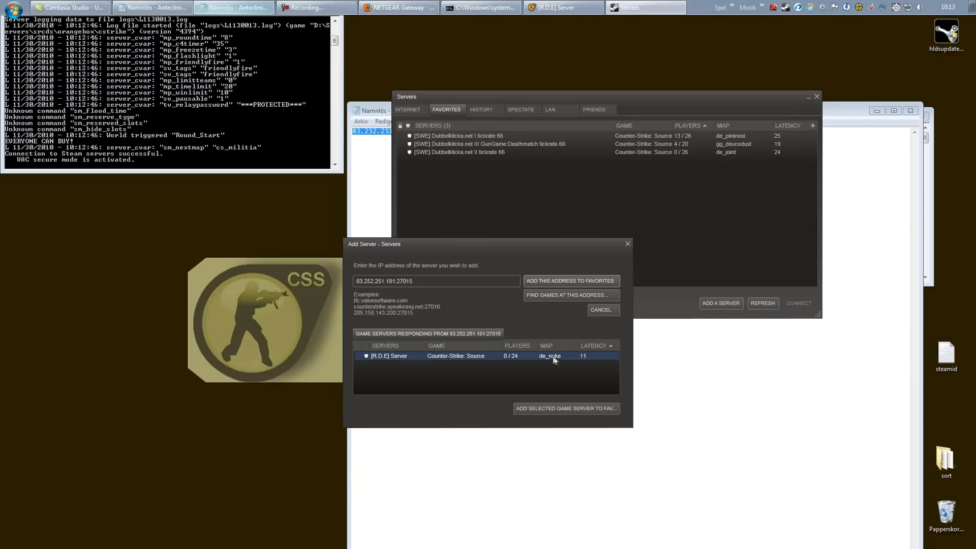
mouse_move(561, 370)
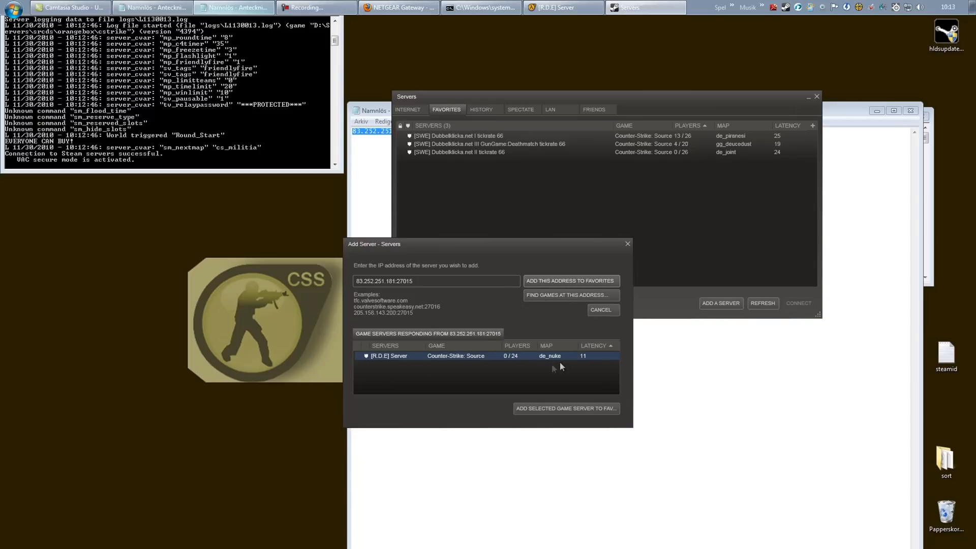
mouse_move(432, 366)
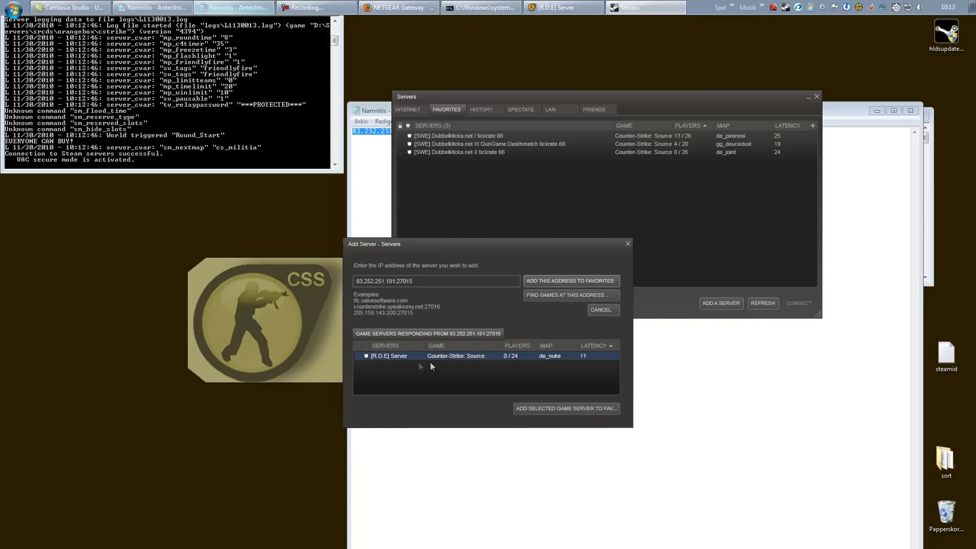
mouse_move(563, 369)
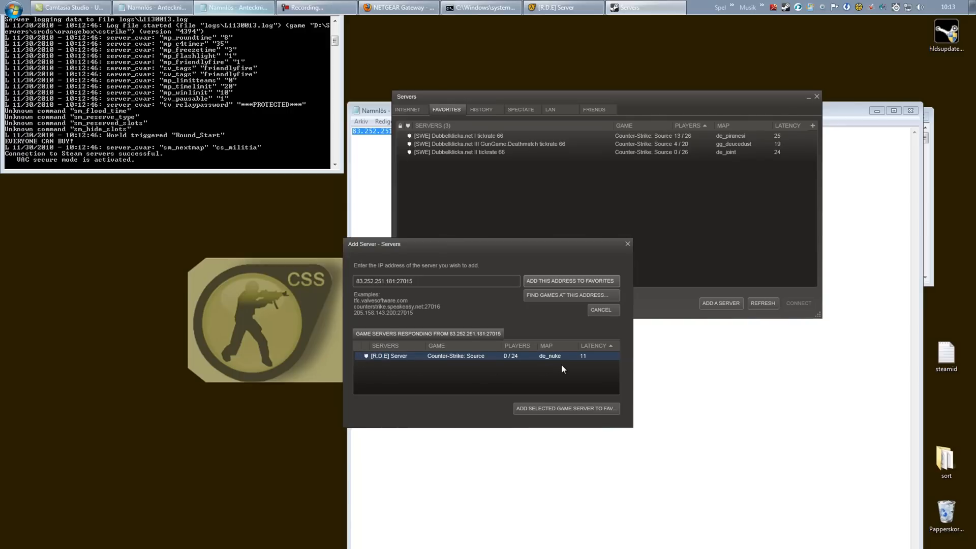
mouse_move(553, 372)
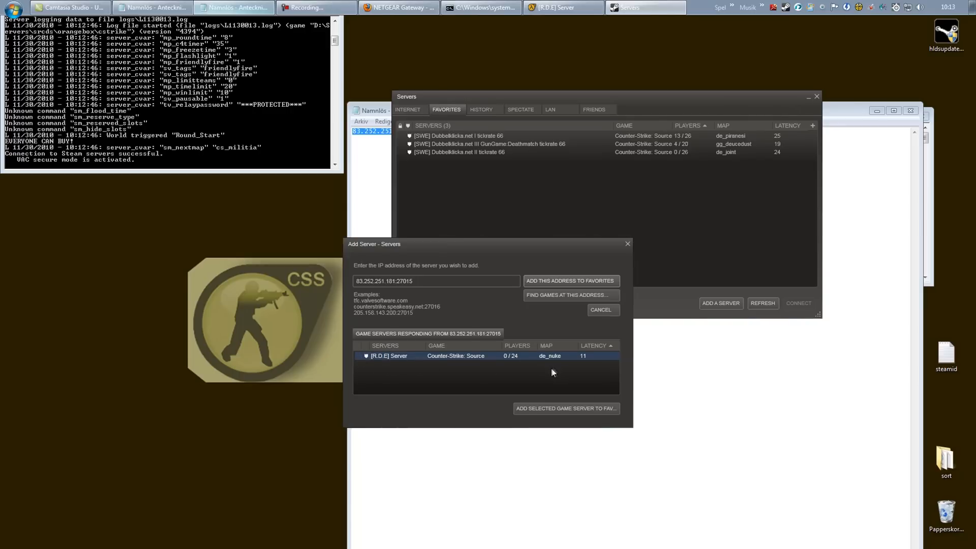
mouse_move(551, 374)
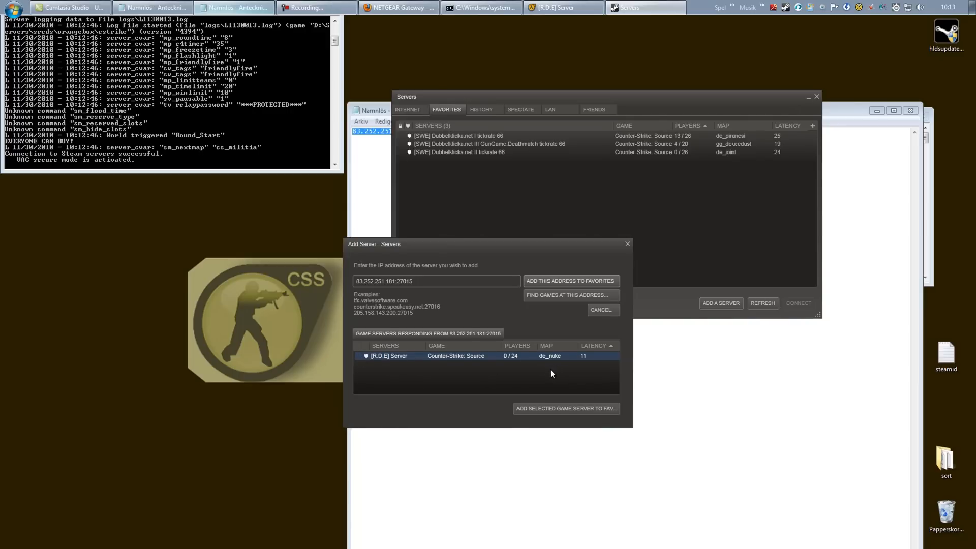